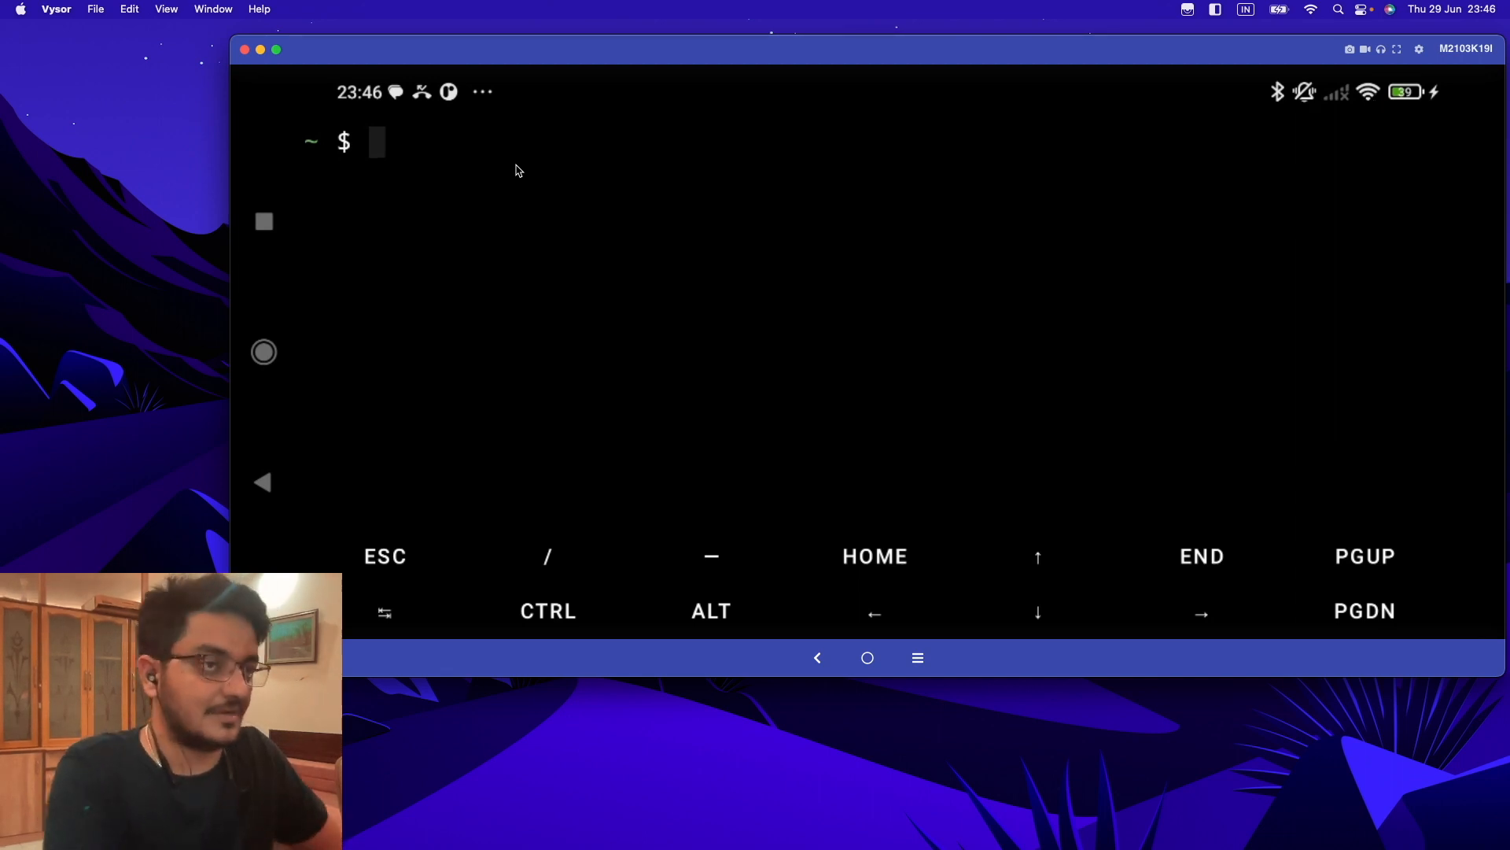
{"action": "mouse_move", "coordinate": [484, 139]}
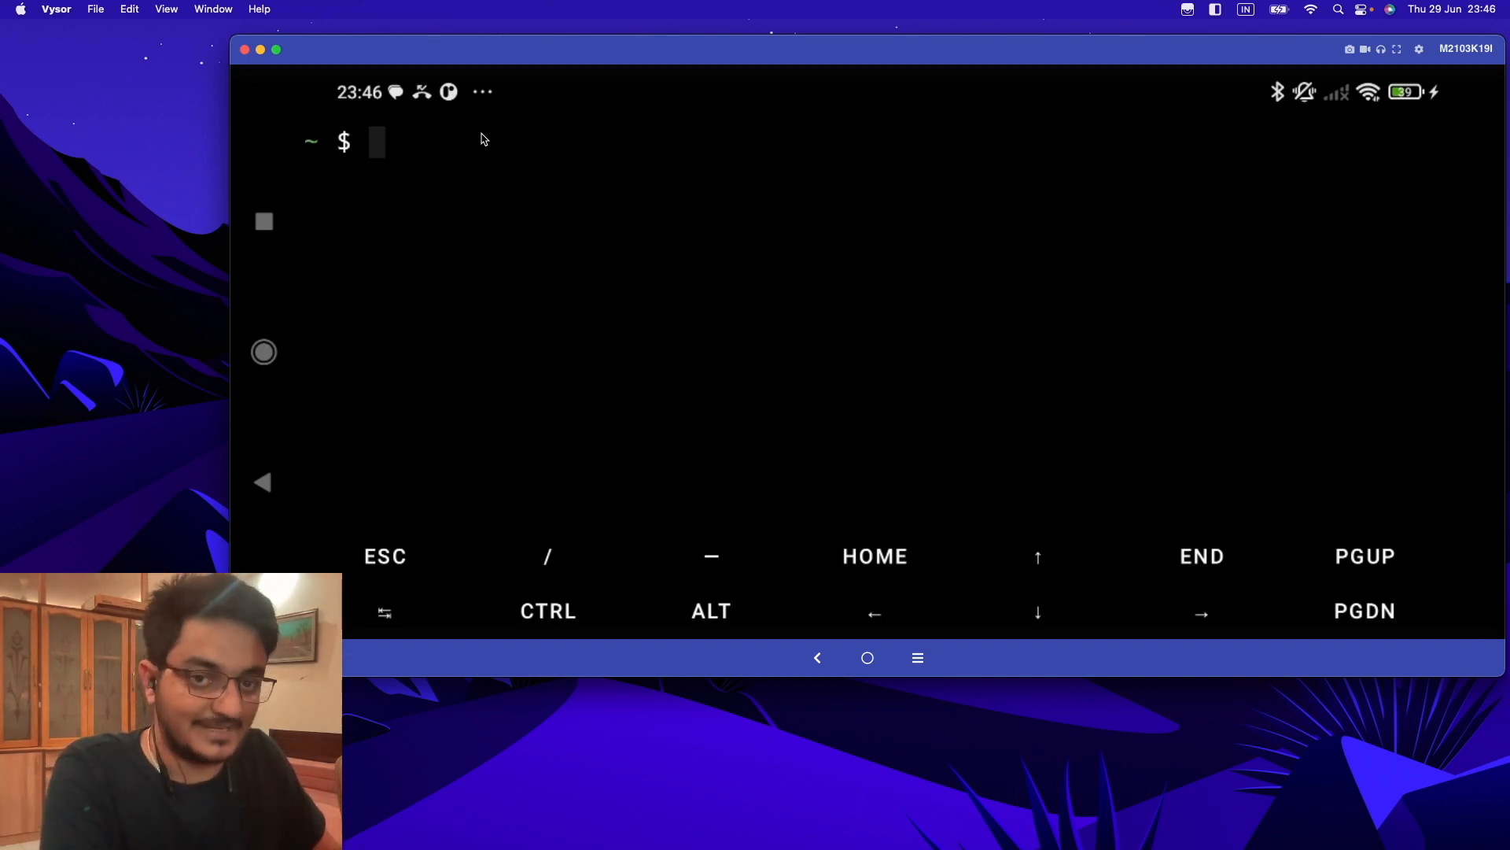
- Run pkg install python, which reports 3.11.4-1 is already the newest, then launch python
{"action": "type", "text": "pkg"}
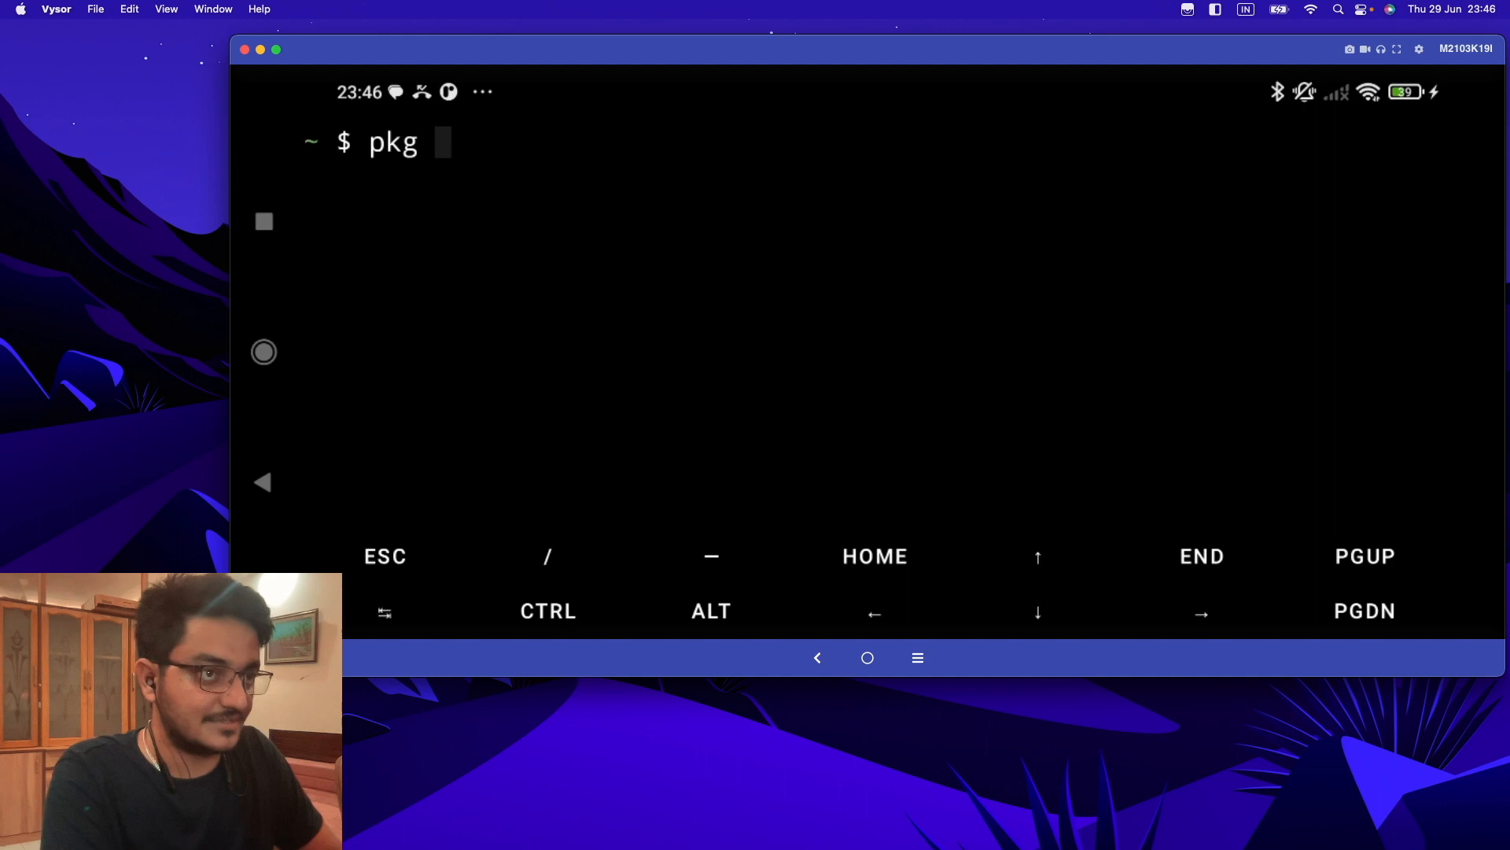
{"action": "type", "text": "install python"}
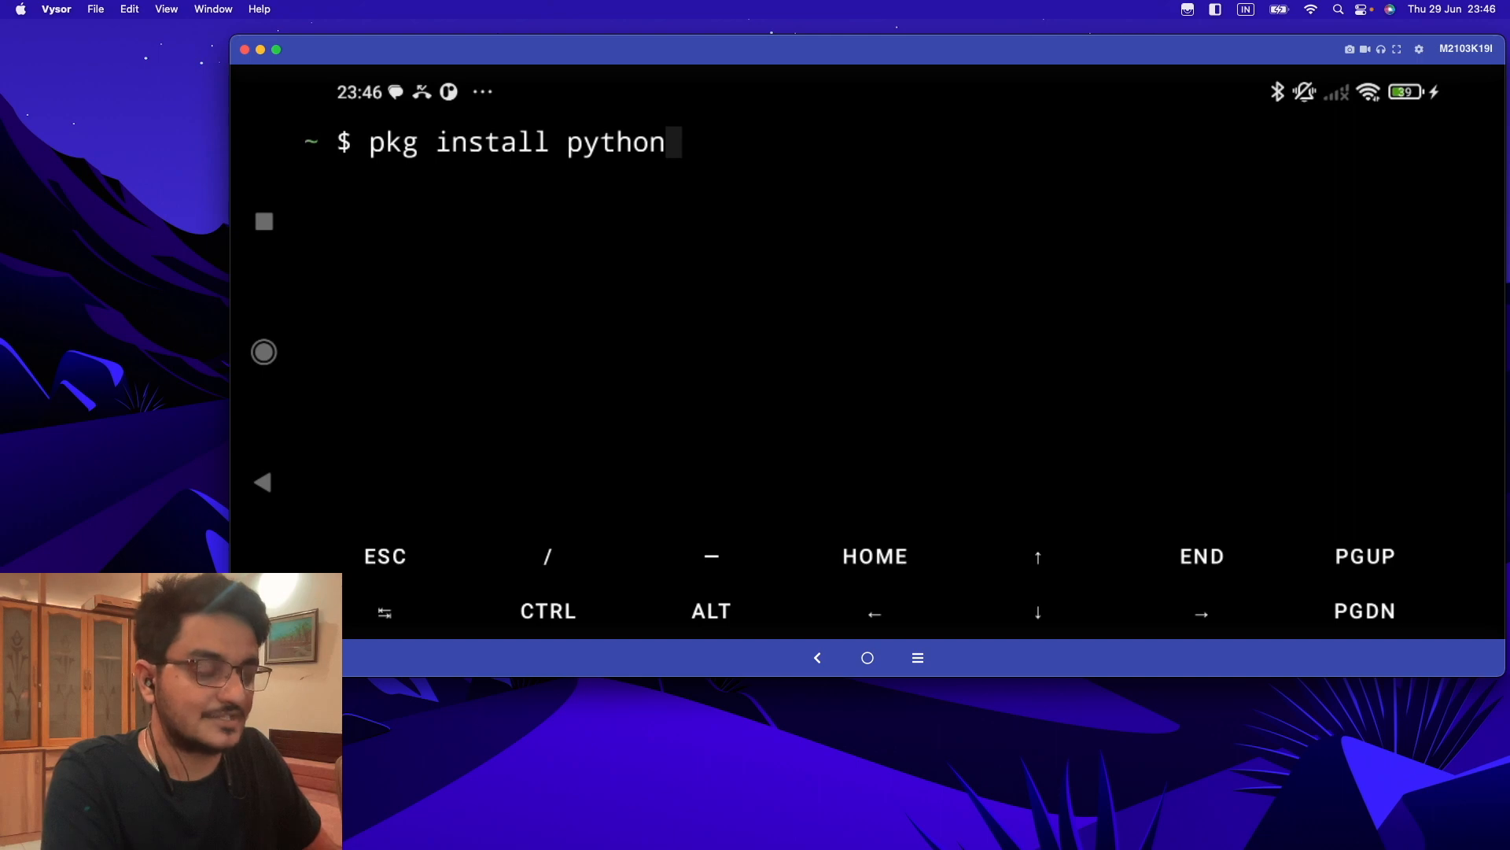
{"action": "key", "text": "Return"}
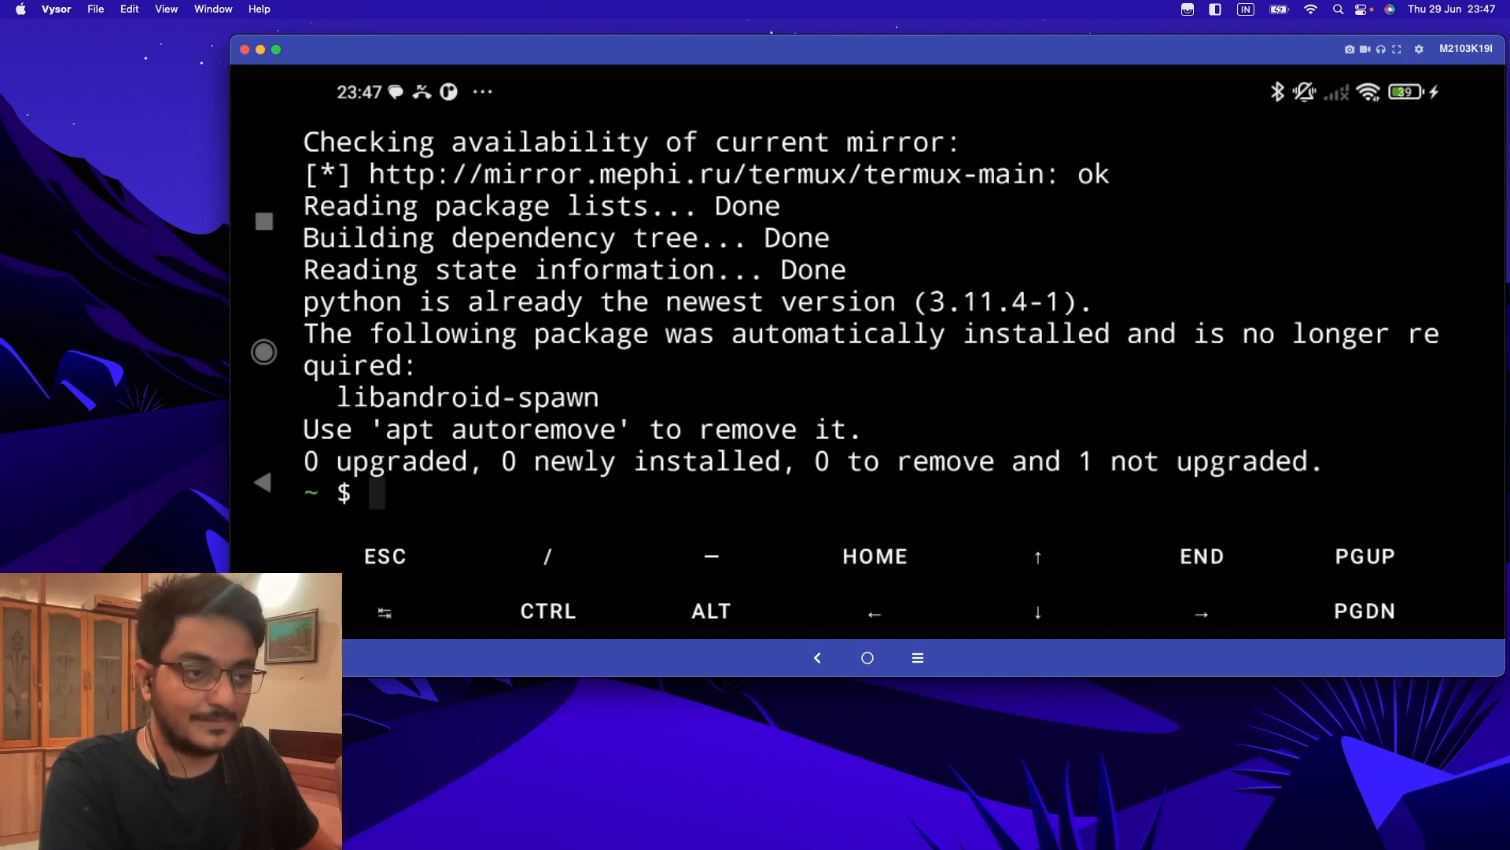
{"action": "type", "text": "python"}
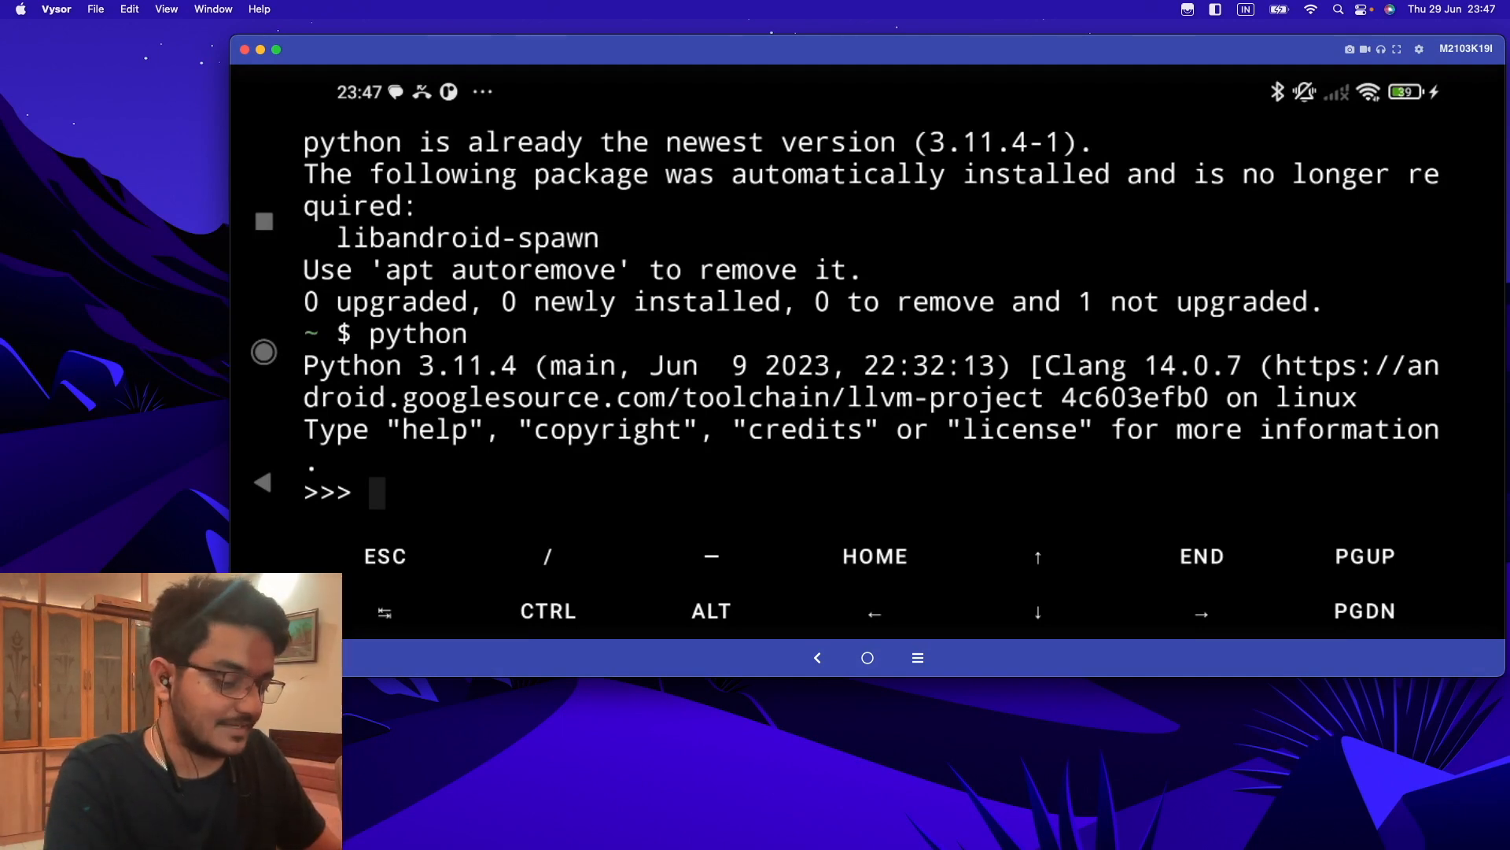
- Enter a=1 and b=7, print(a+b) to show 8, then exit() to the shell
{"action": "type", "text": "a"}
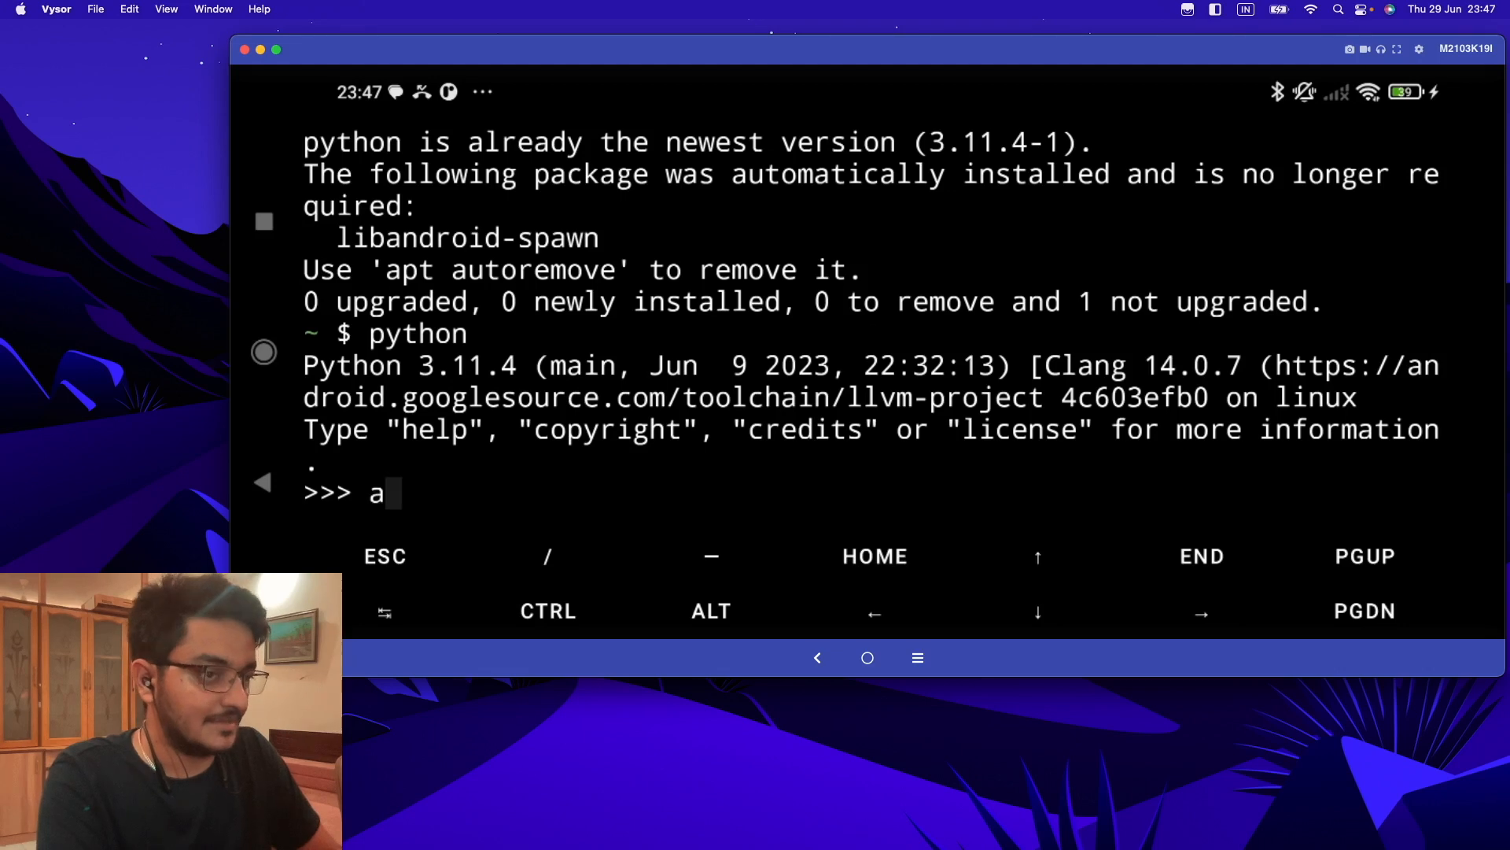
{"action": "type", "text": "=1"}
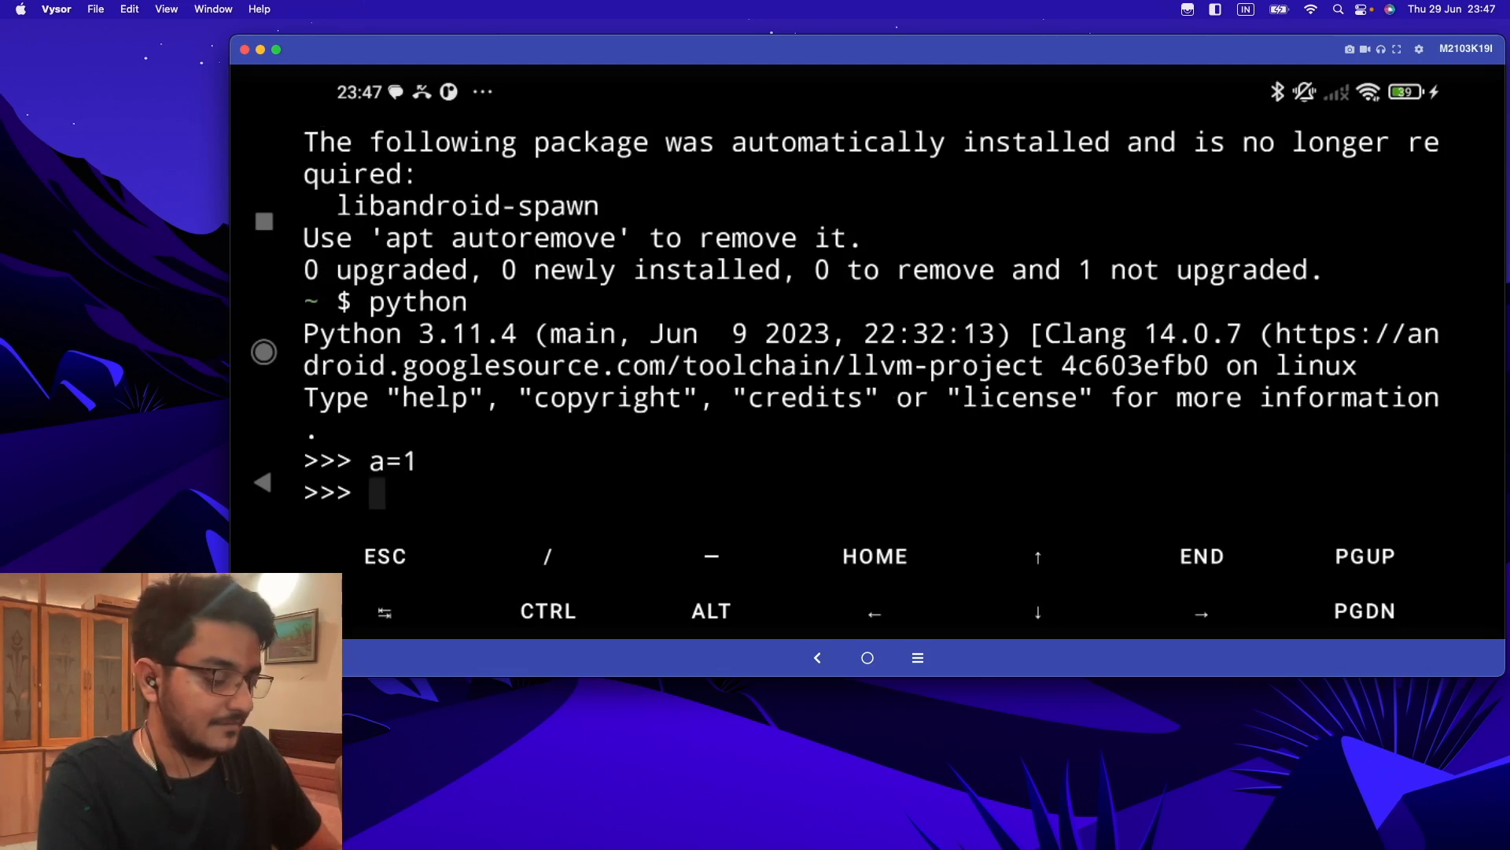
{"action": "type", "text": "b=7"}
{"action": "type", "text": "print"}
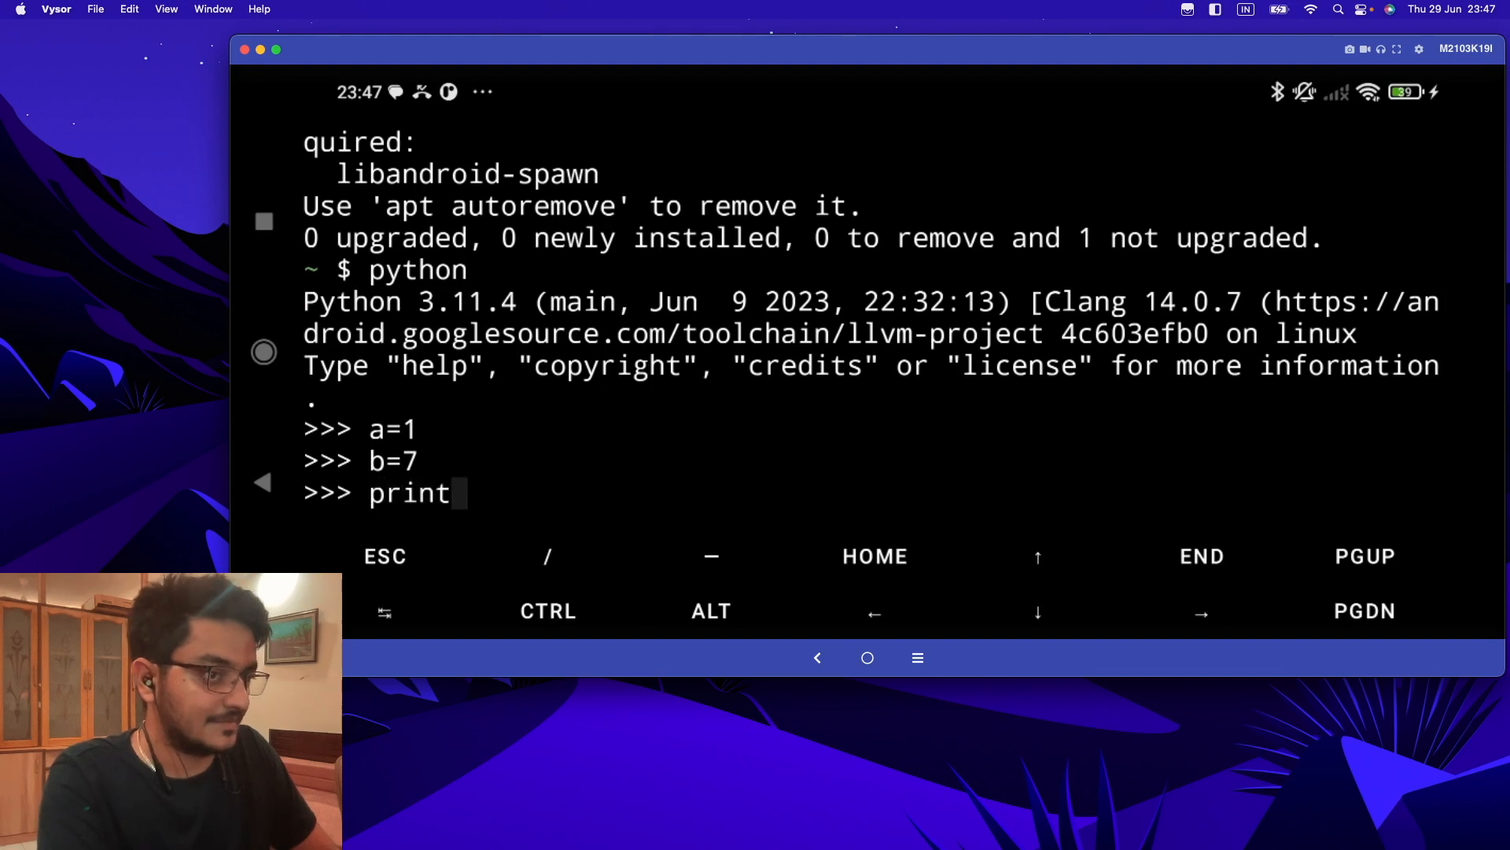
{"action": "type", "text": "(0()"}
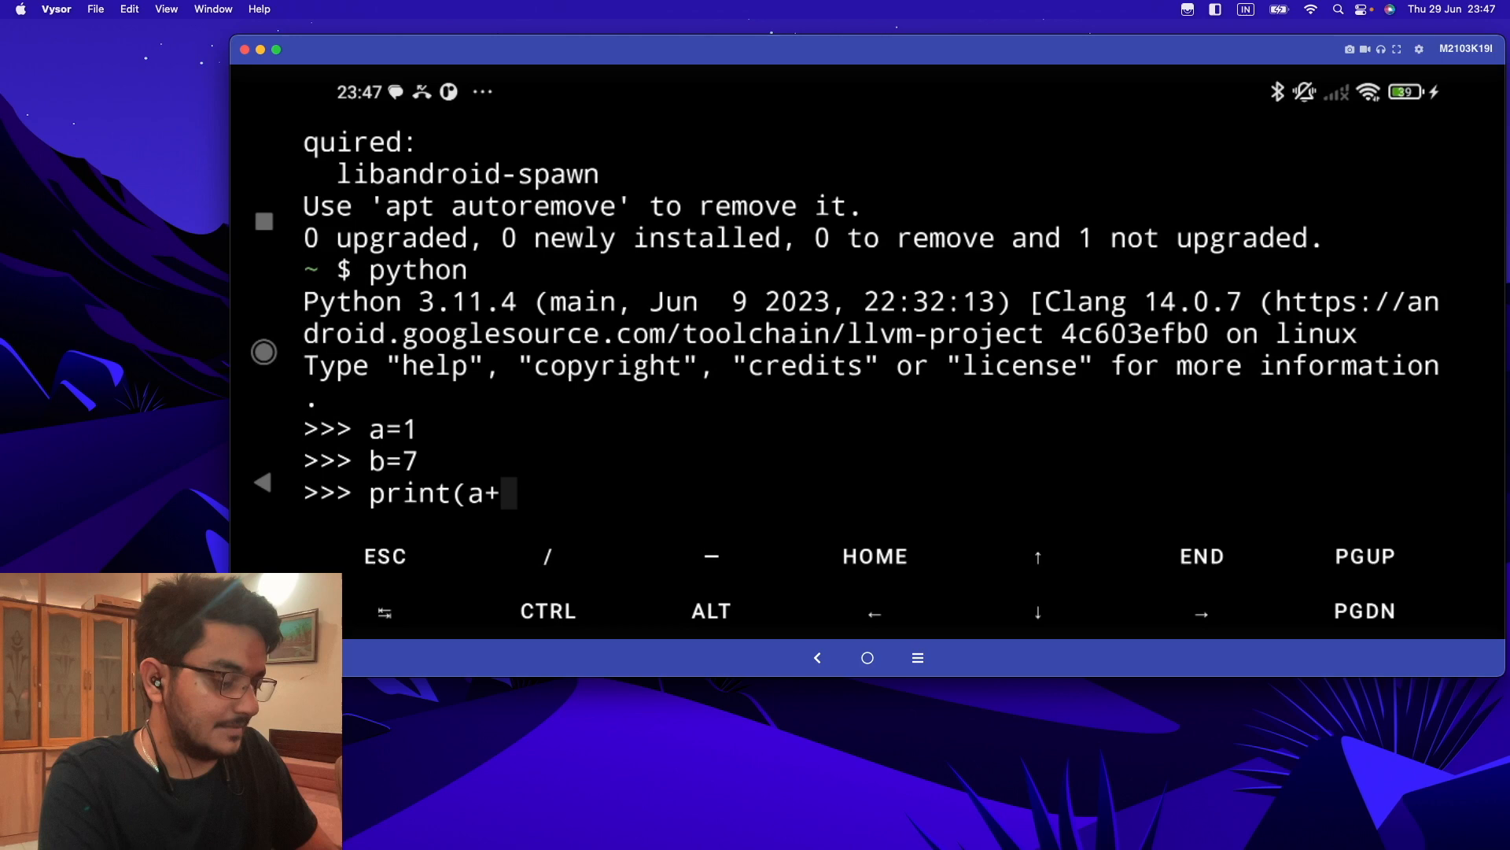
{"action": "type", "text": "b"}
{"action": "key", "text": "enter"}
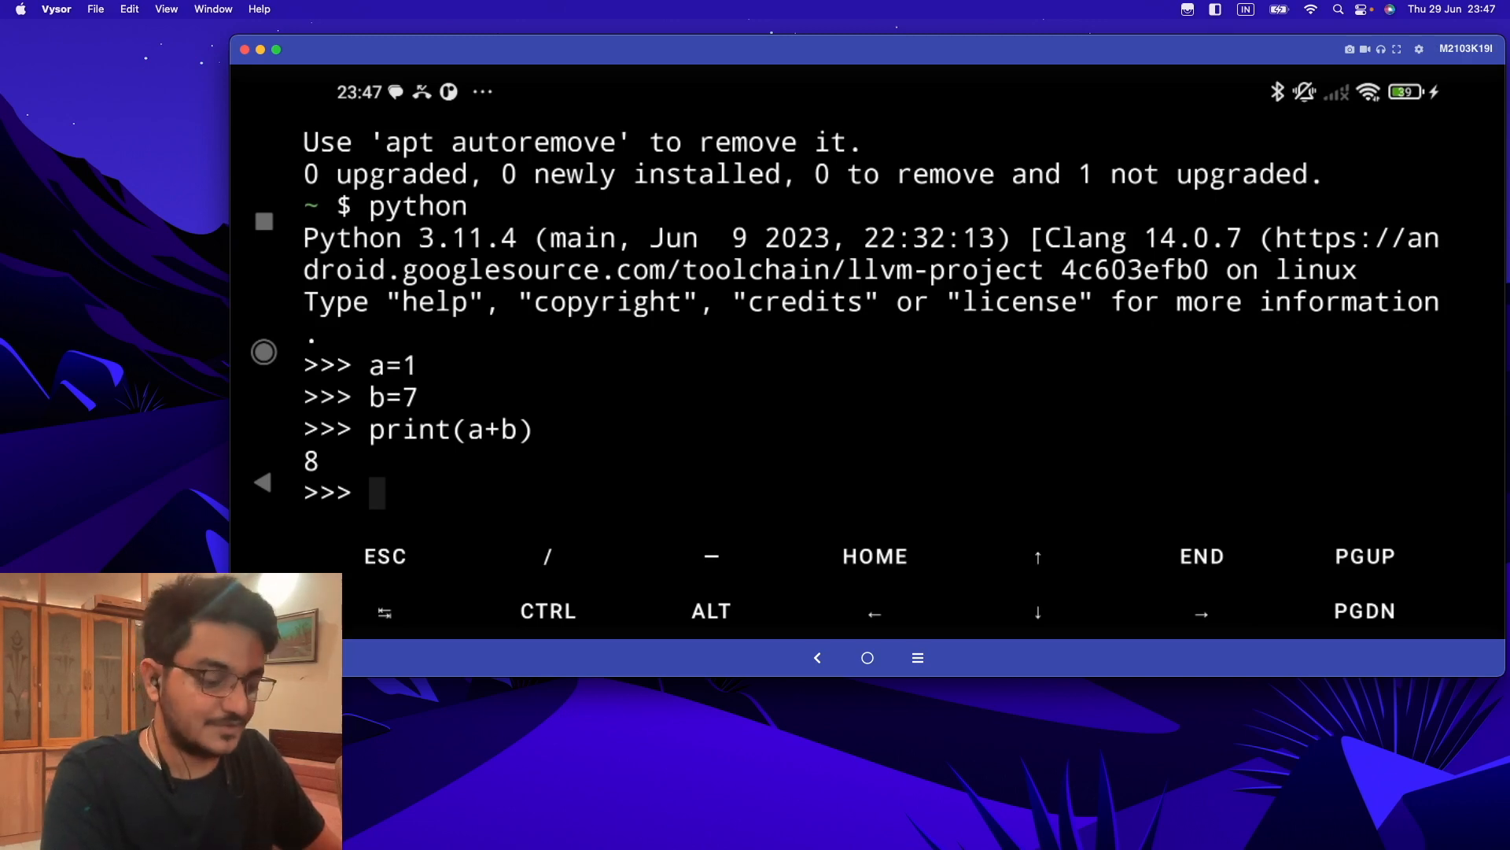
{"action": "type", "text": "ex"}
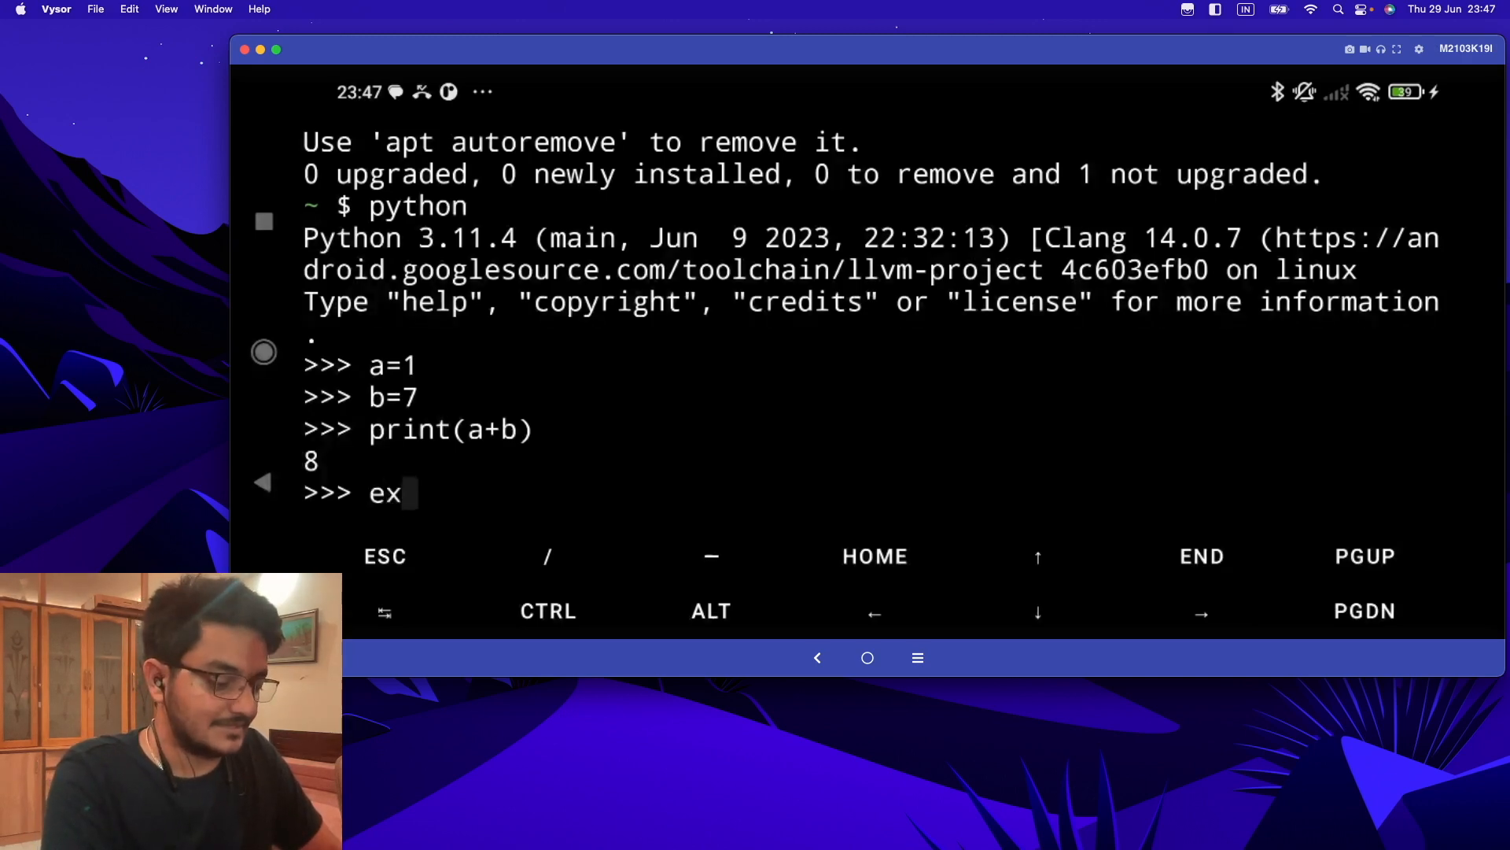
{"action": "type", "text": "it()"}
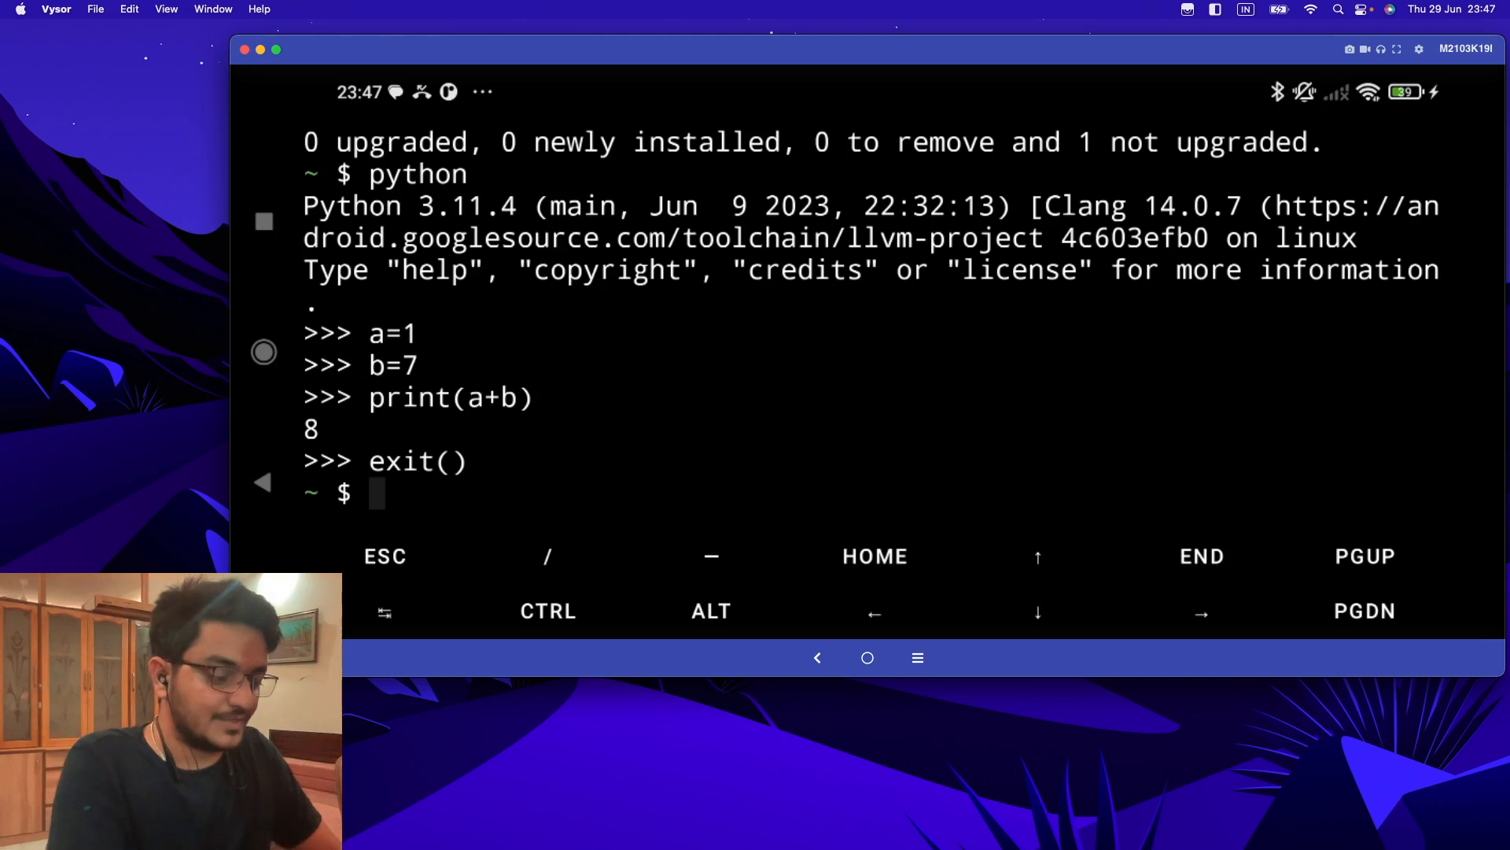
- Run pkg install nano, which reports nano 7.2 is already the newest version
{"action": "type", "text": "pkg i"}
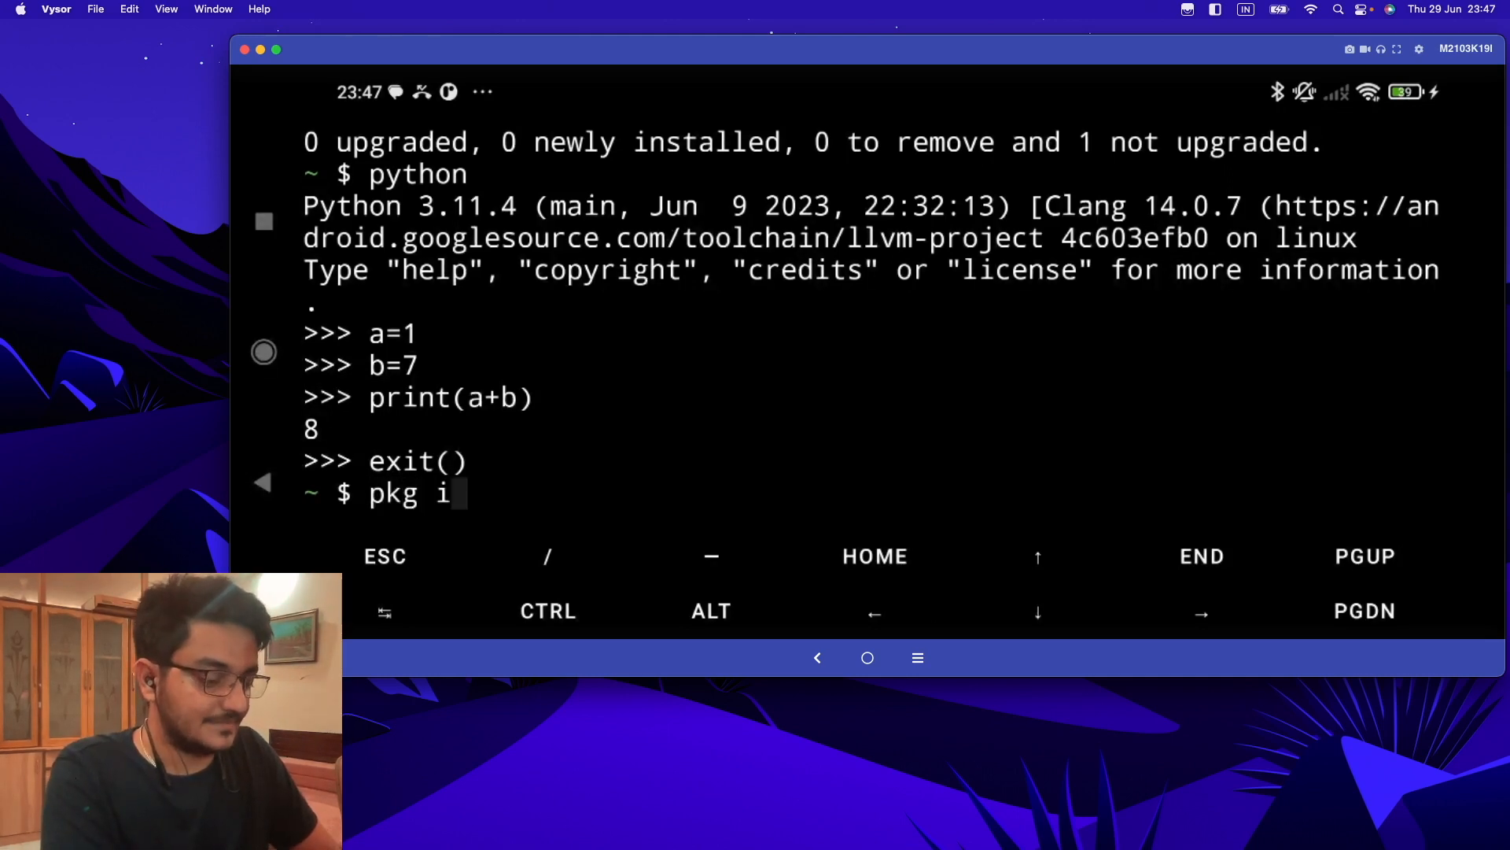
{"action": "type", "text": "nsta"}
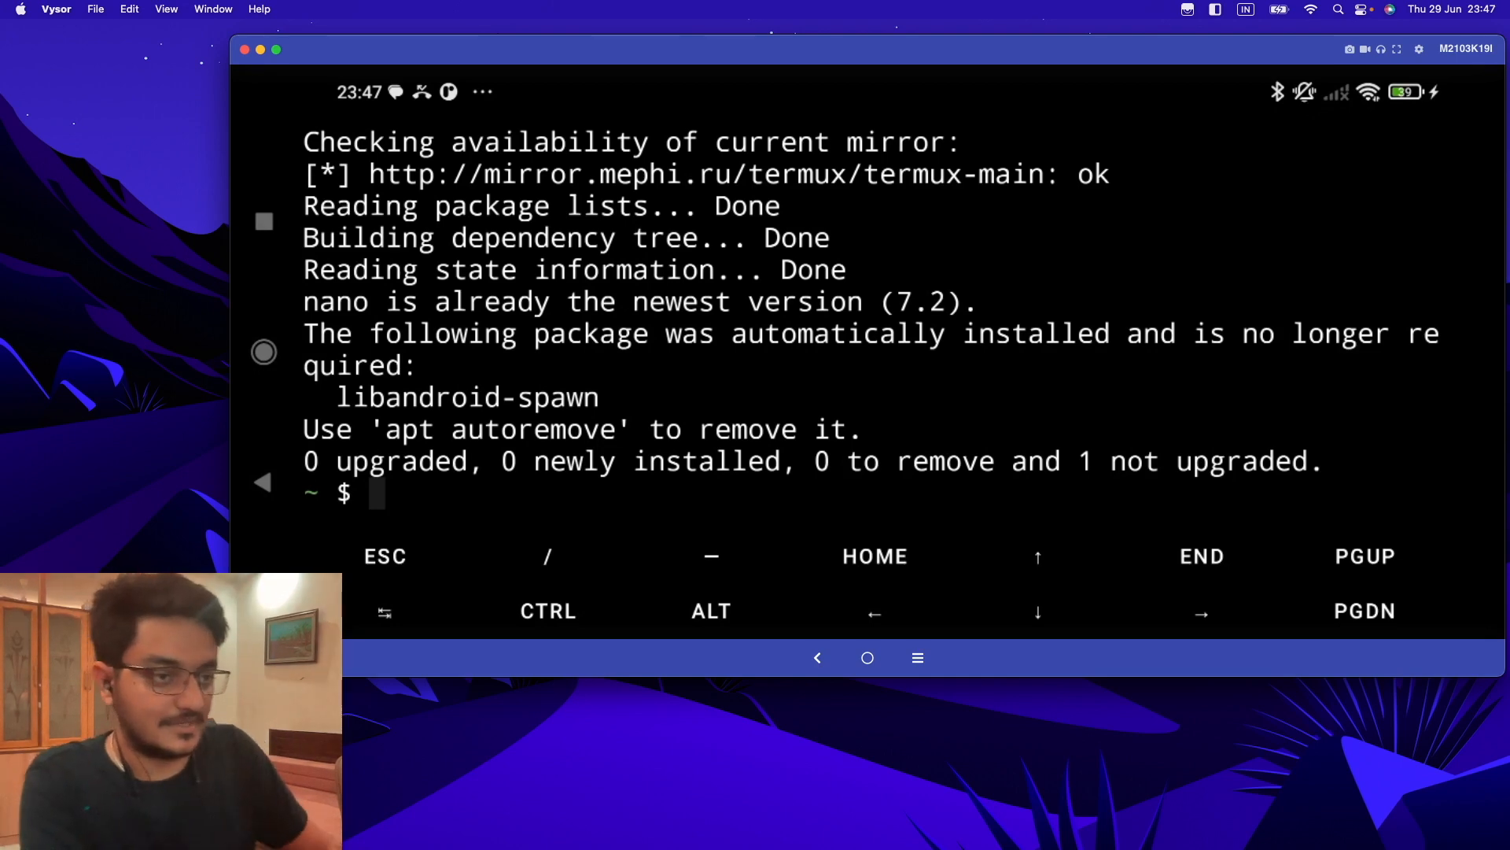
- Make the python+termux directory, cd into it, and ls to show it is empty
{"action": "type", "text": "mkd"}
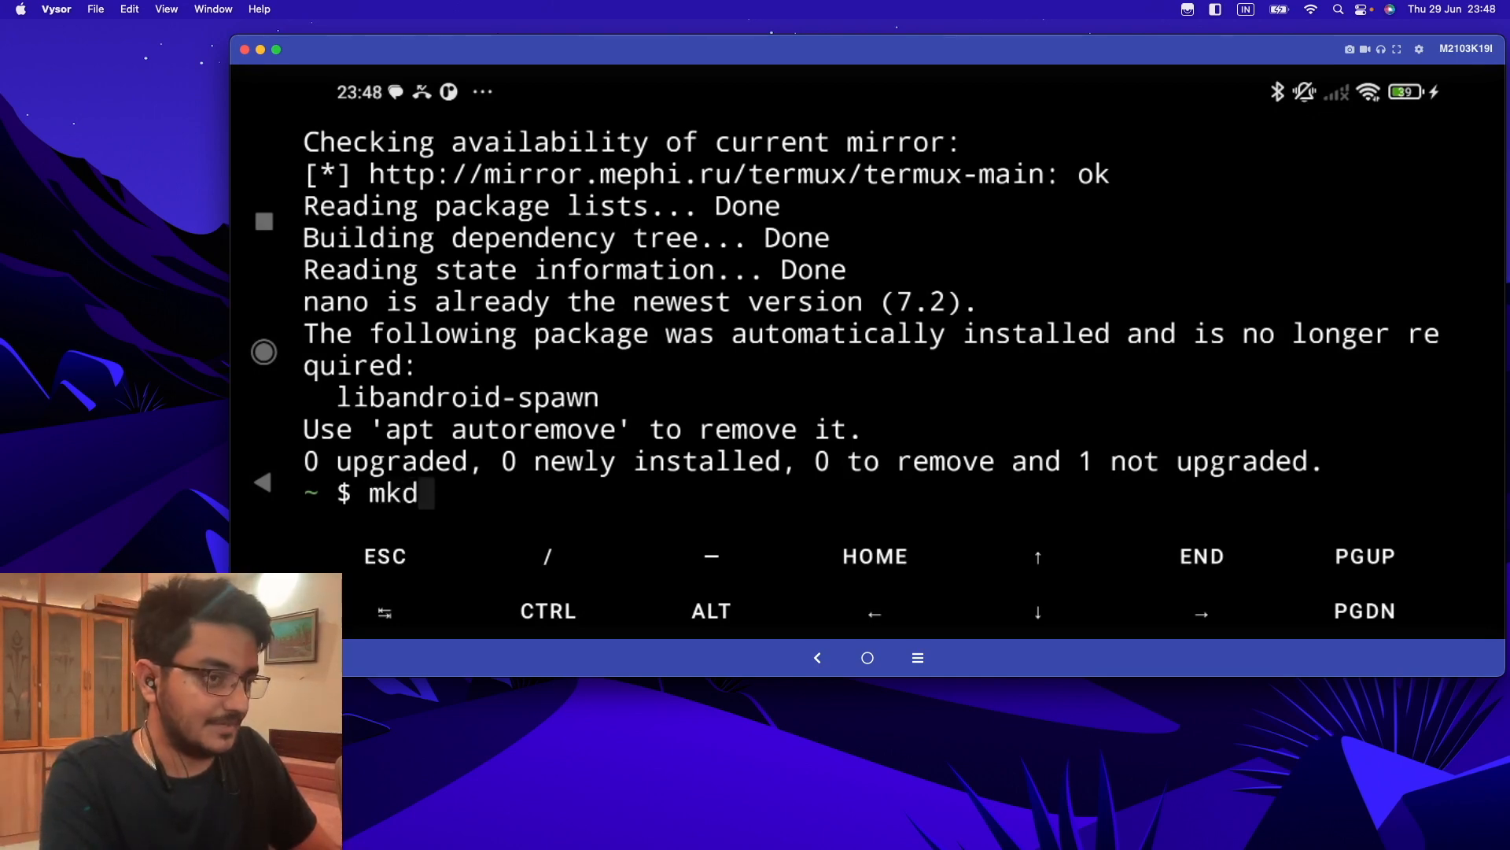
{"action": "type", "text": "ir"}
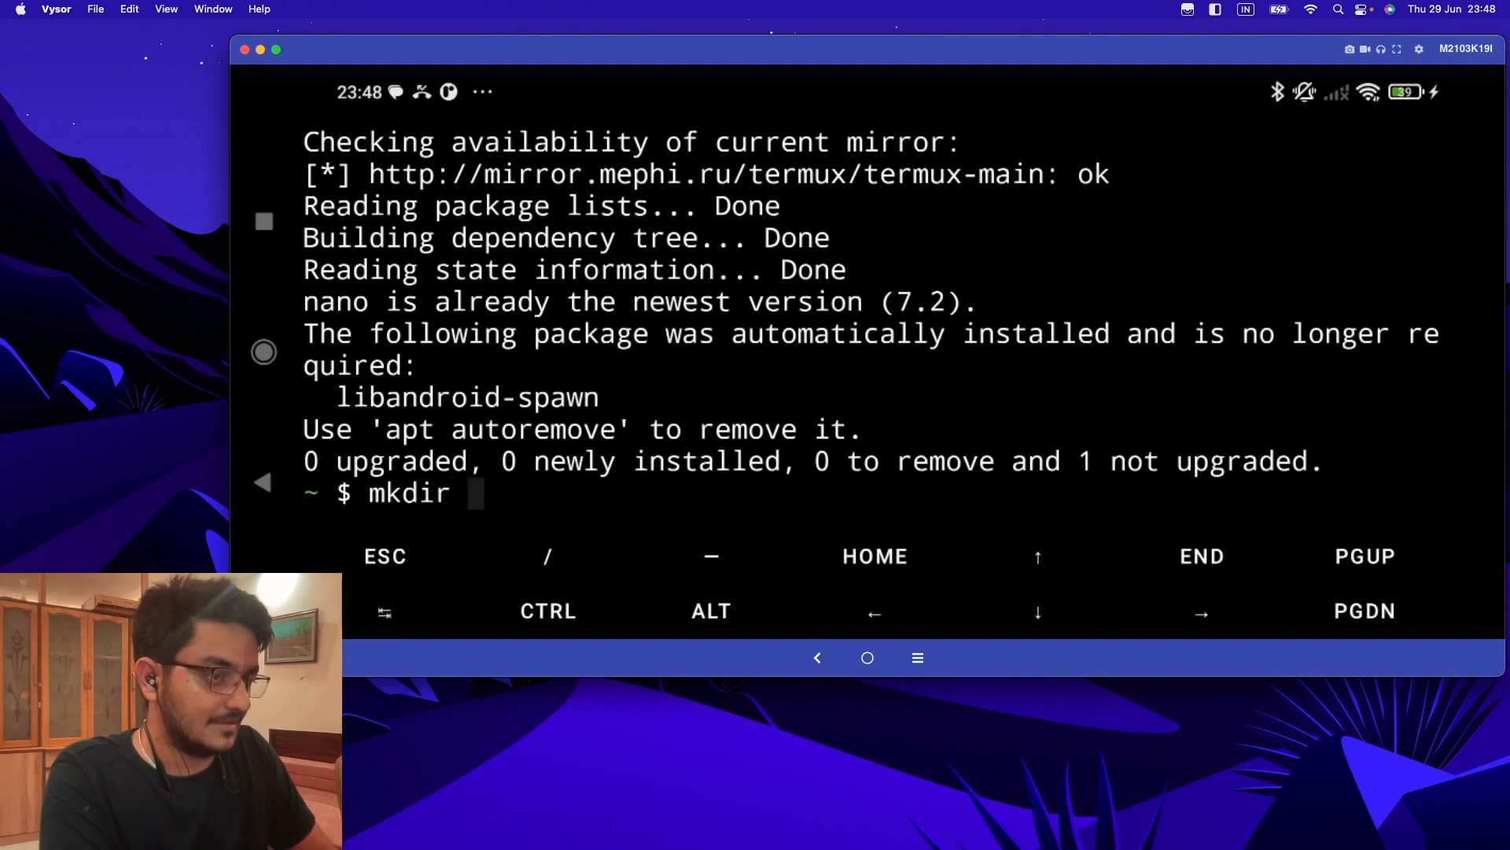
{"action": "type", "text": "pyt"}
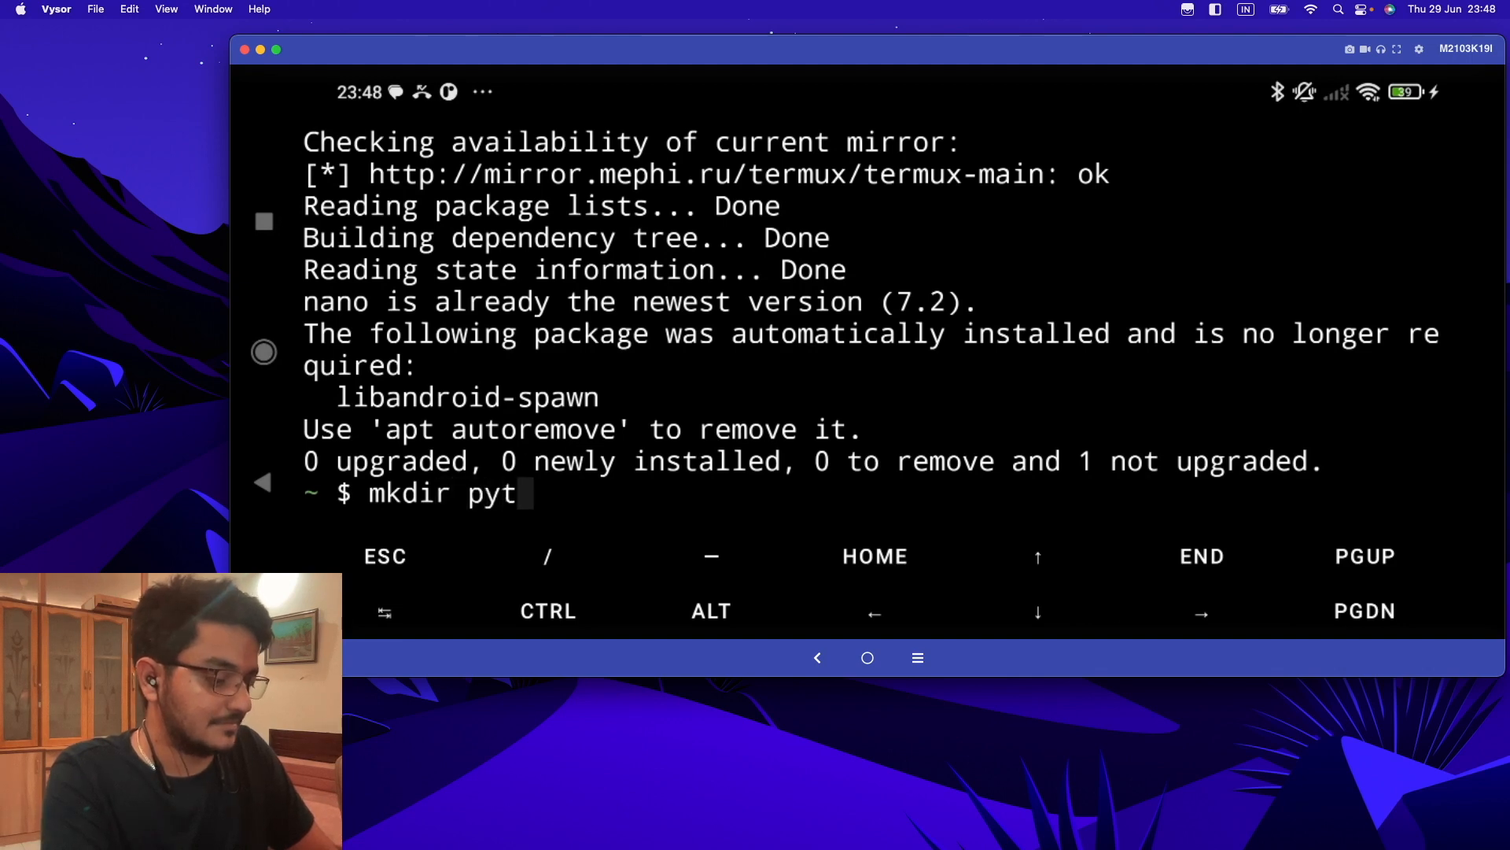
{"action": "type", "text": "hon+termux"}
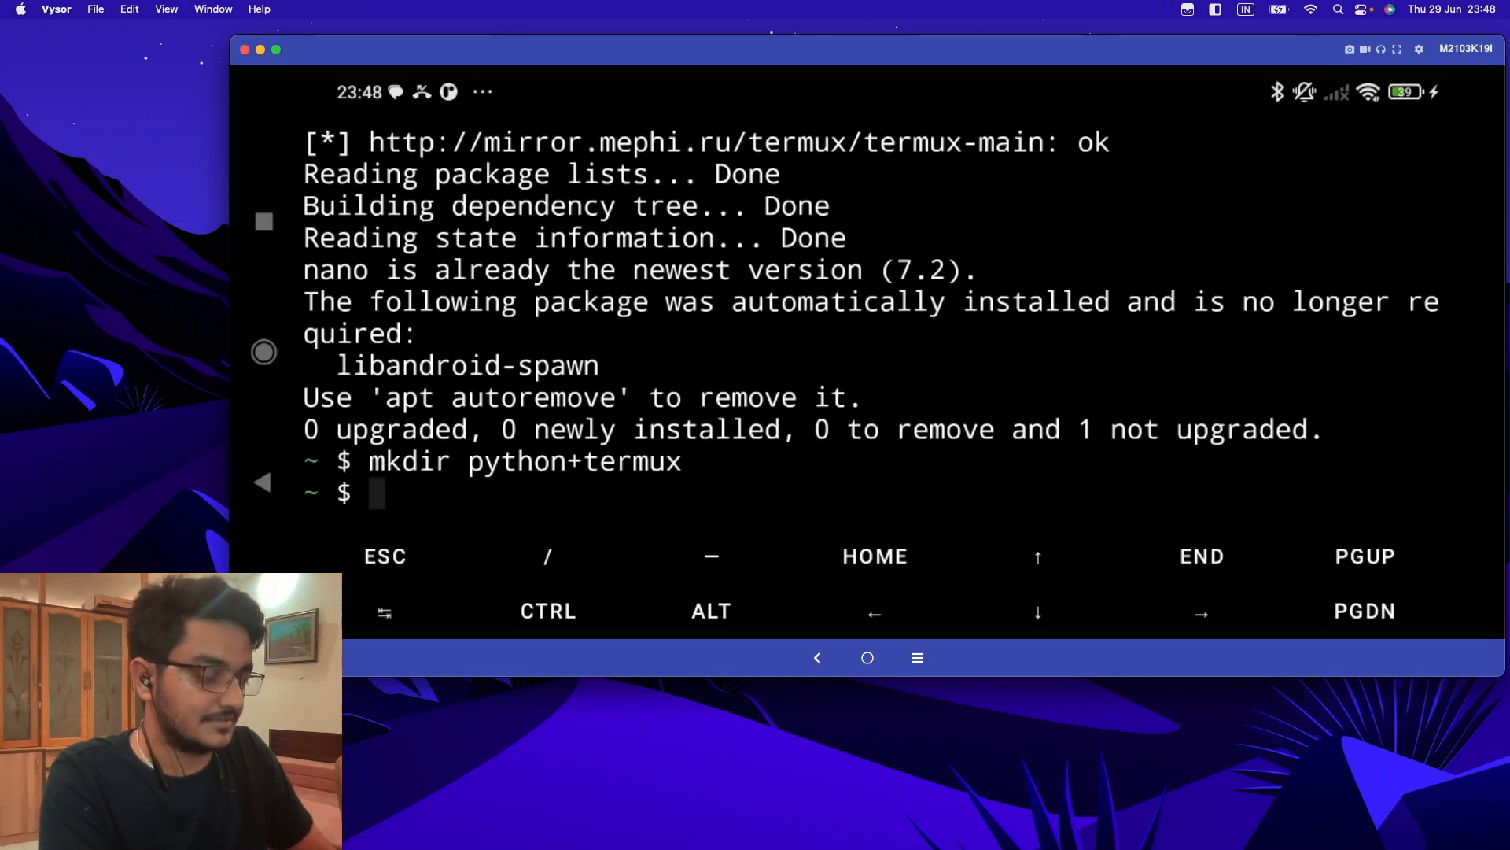
{"action": "type", "text": "cd python+termux/"}
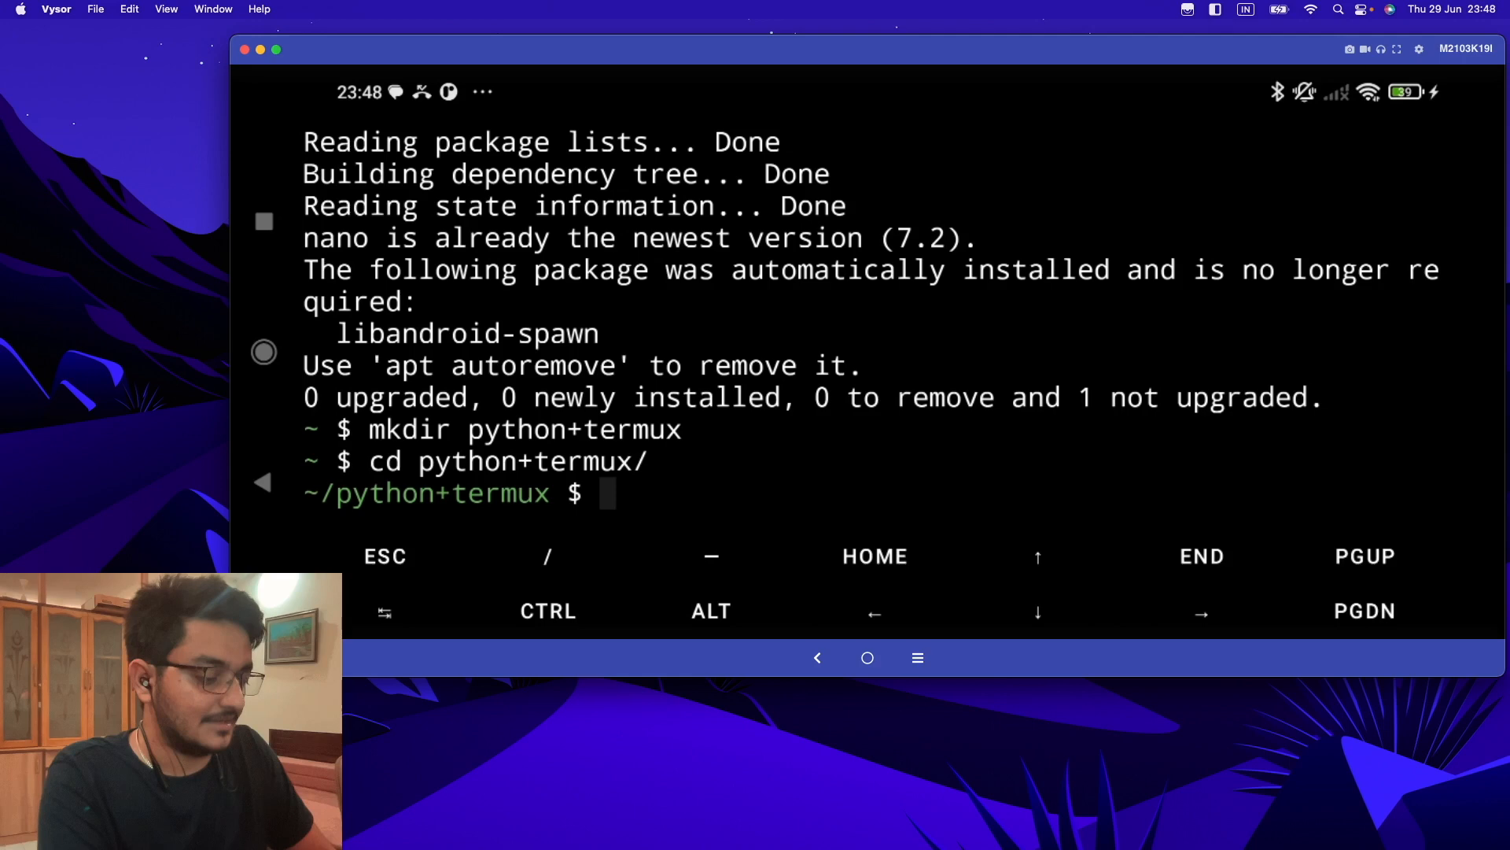
{"action": "type", "text": "ls"}
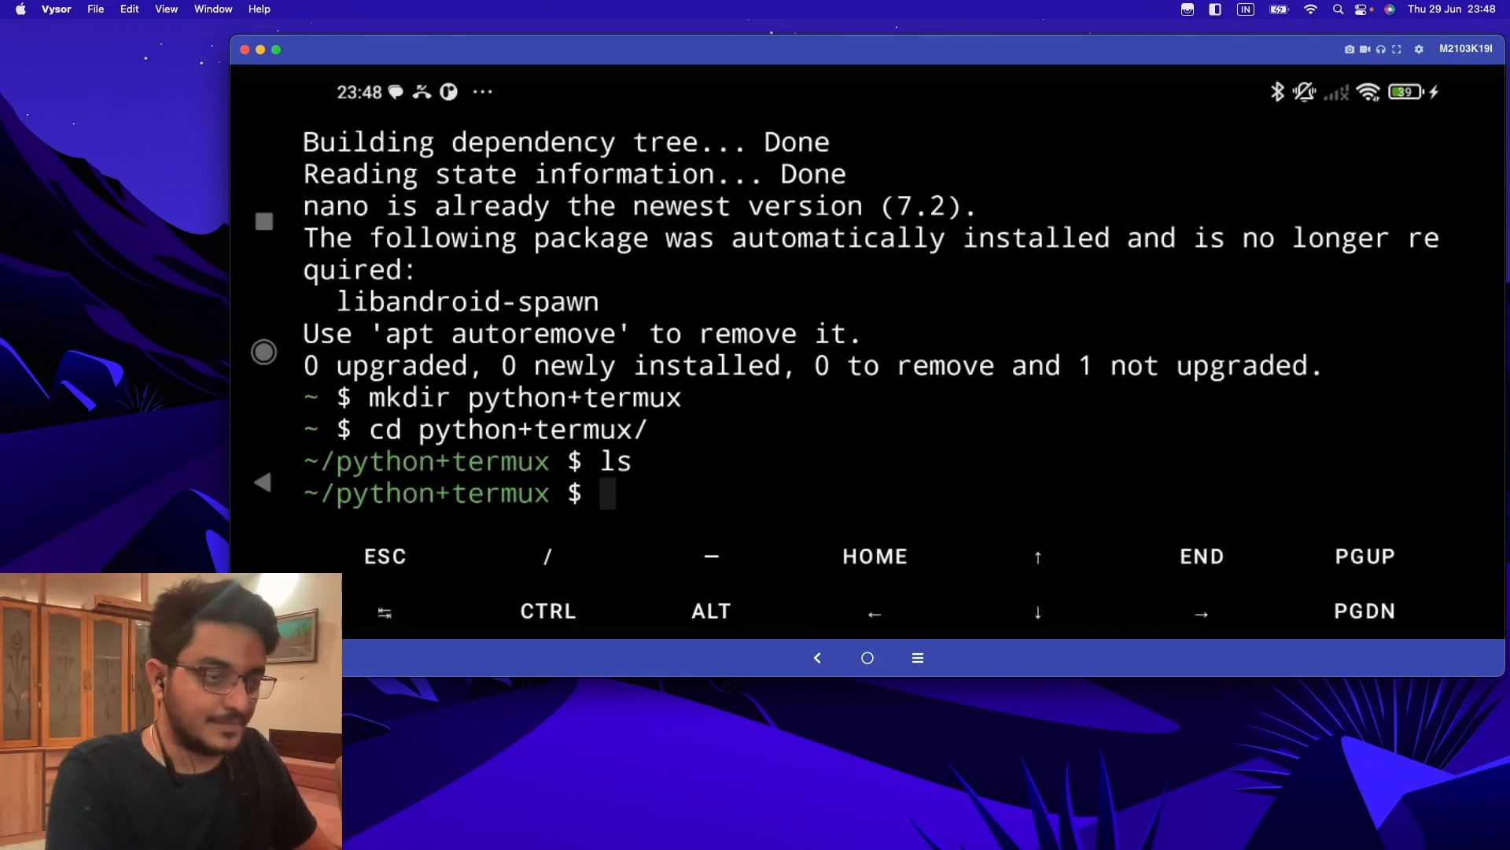
- Open a new hello.py file in nano with nano hello.py
{"action": "type", "text": "nan"}
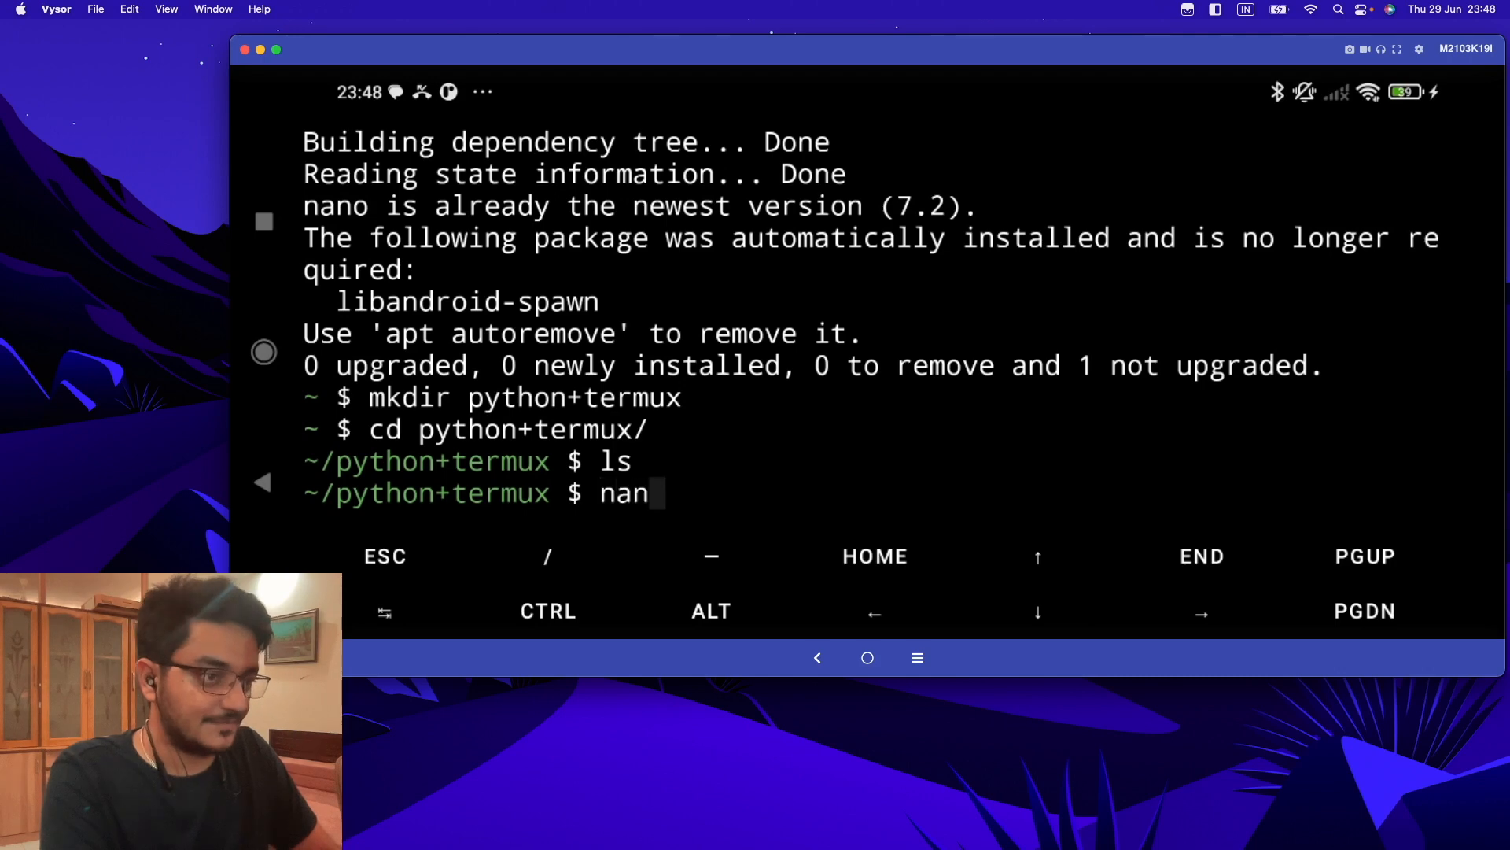
{"action": "type", "text": "o"}
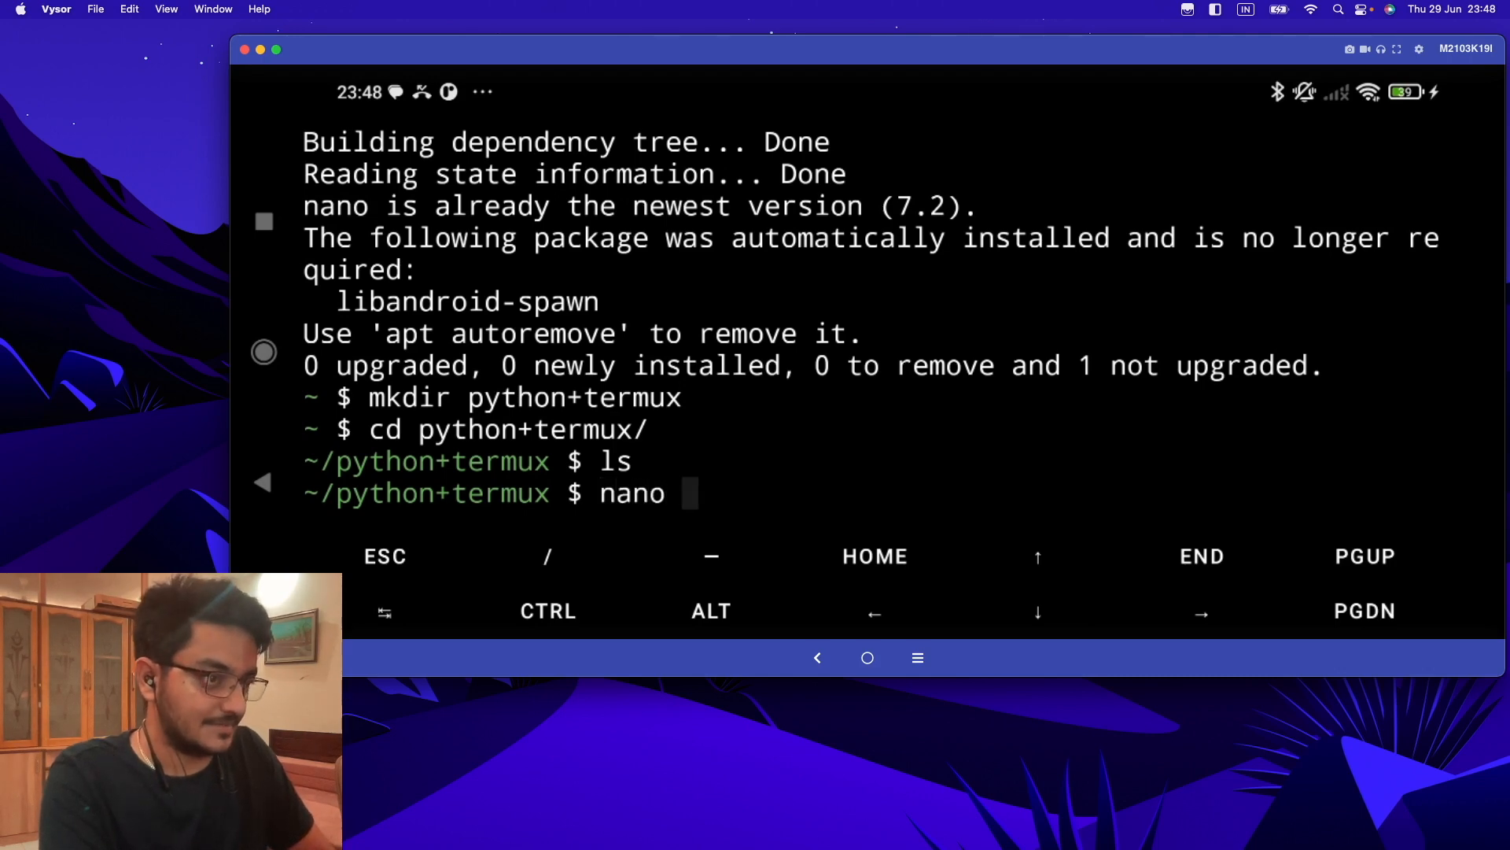
{"action": "type", "text": "hell"}
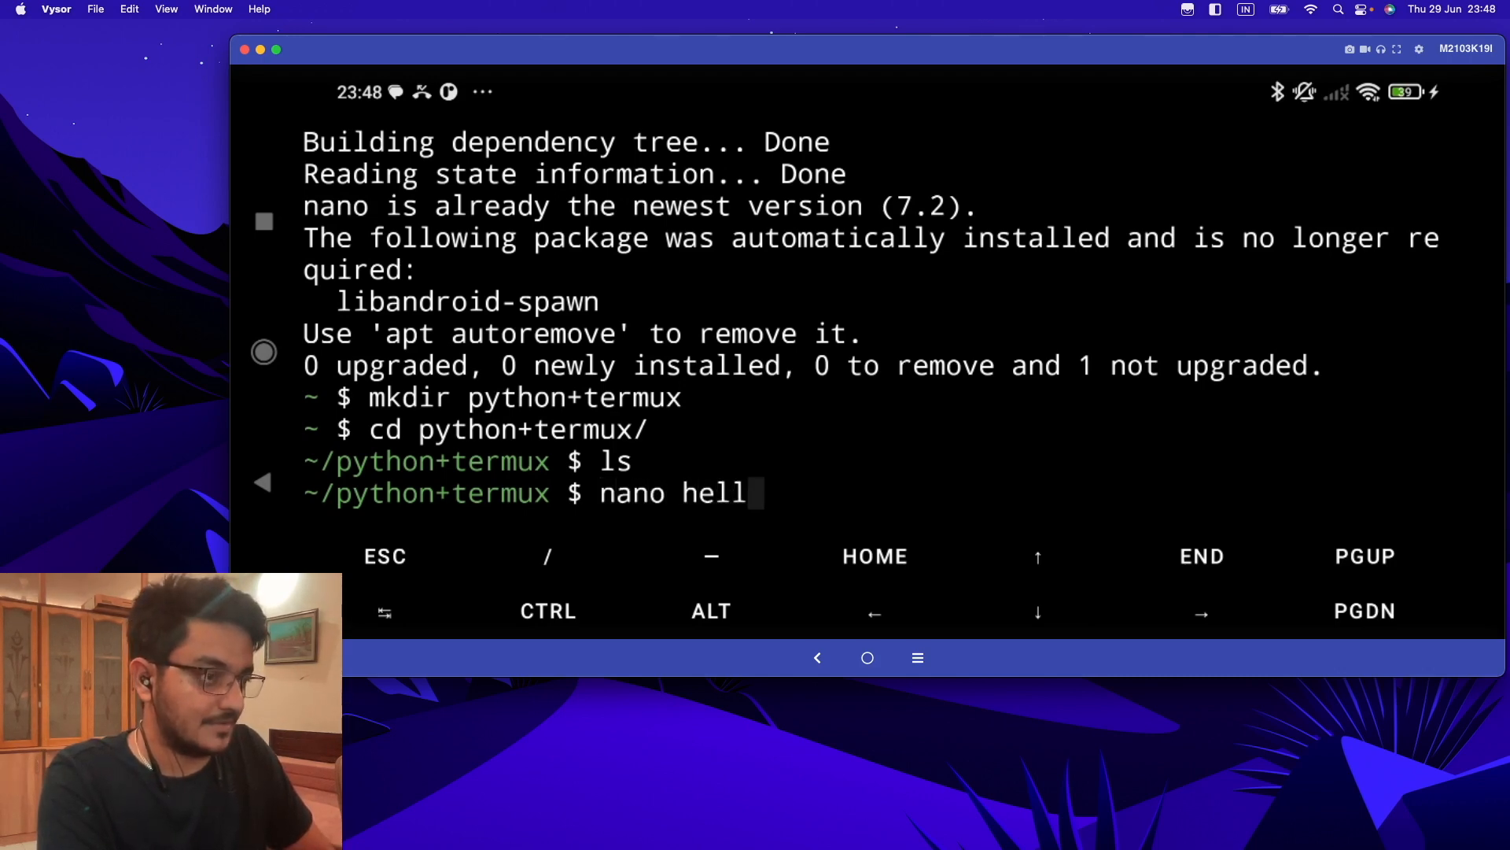
{"action": "type", "text": "o"}
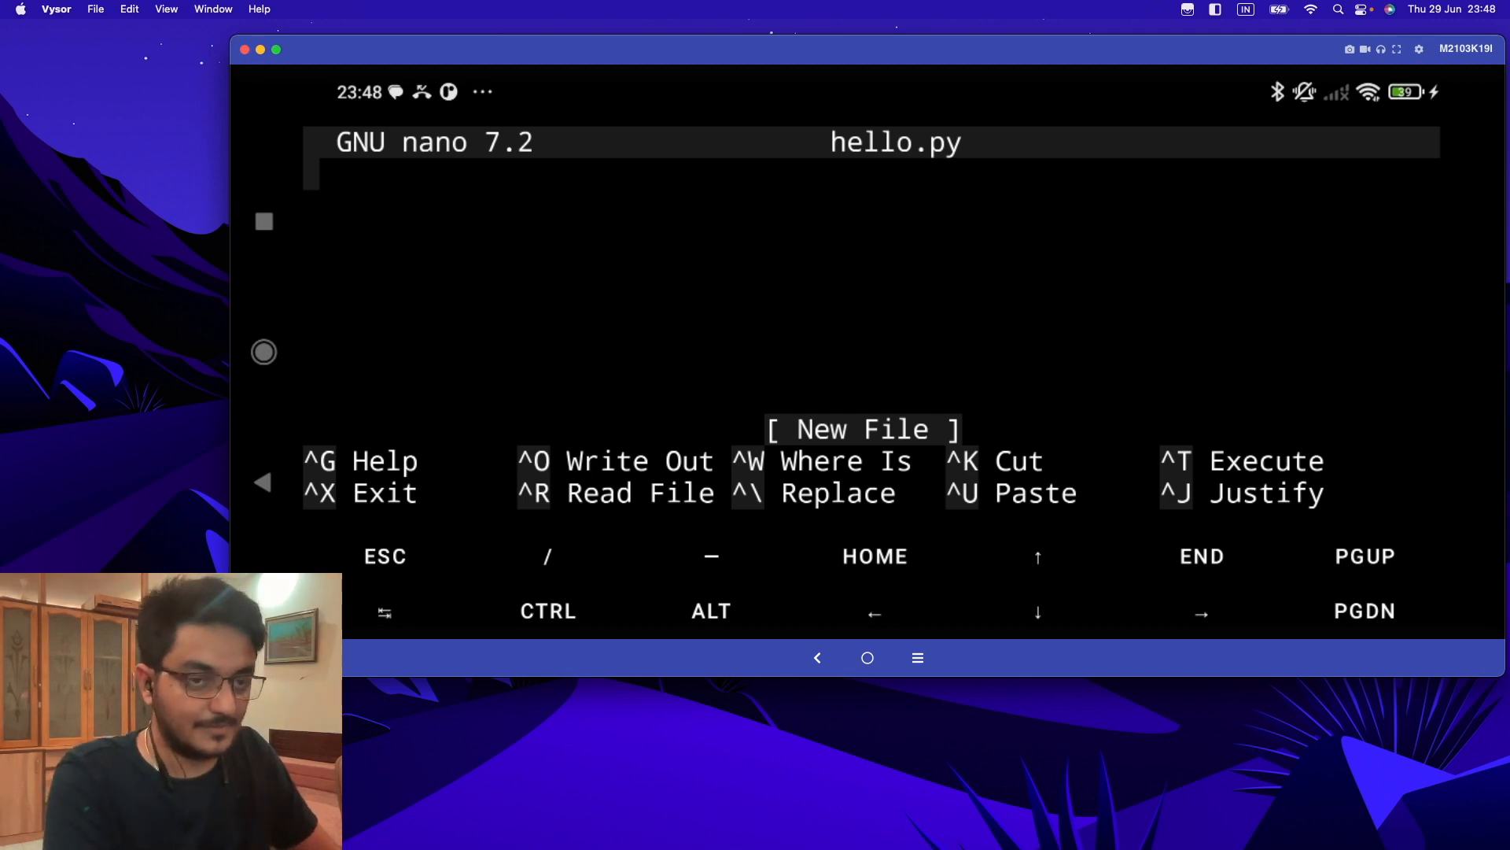
- Write print("hello world") into hello.py, then exit nano saving the changes
{"action": "type", "text": "print"}
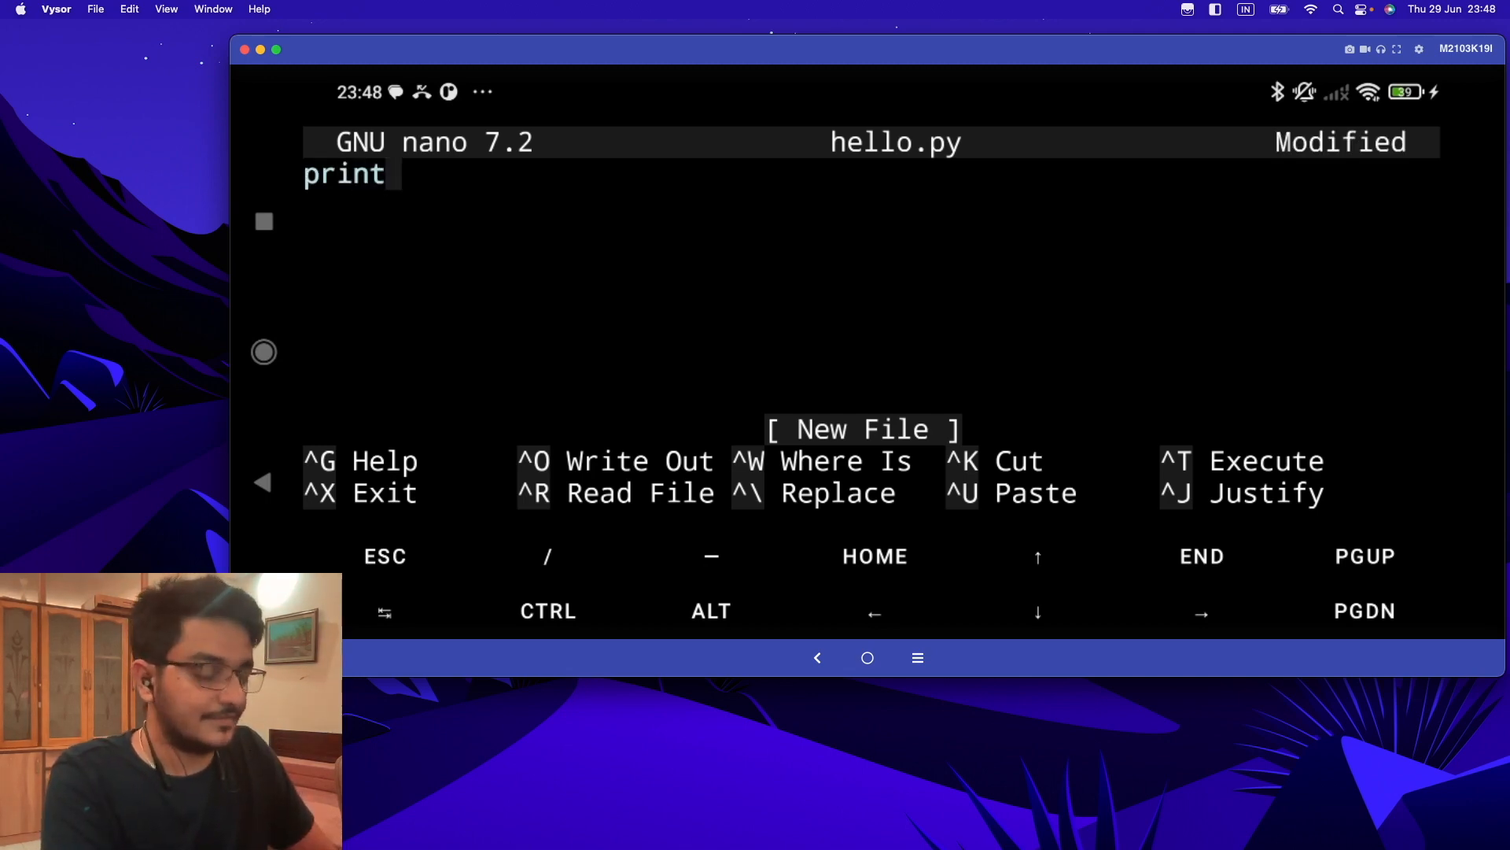
{"action": "type", "text": "()"}
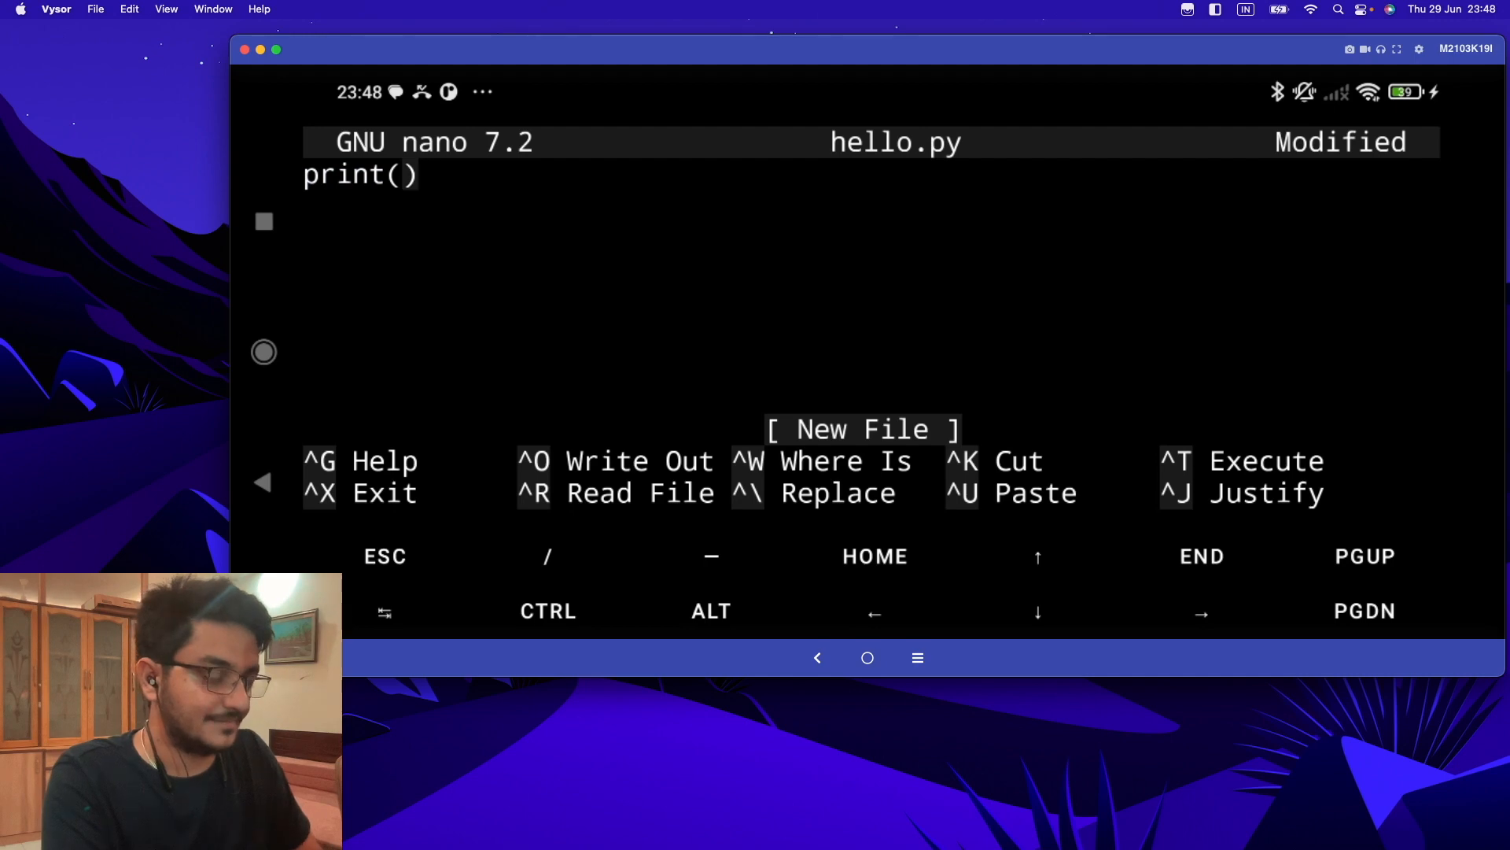
{"action": "type", "text": "\"he\""}
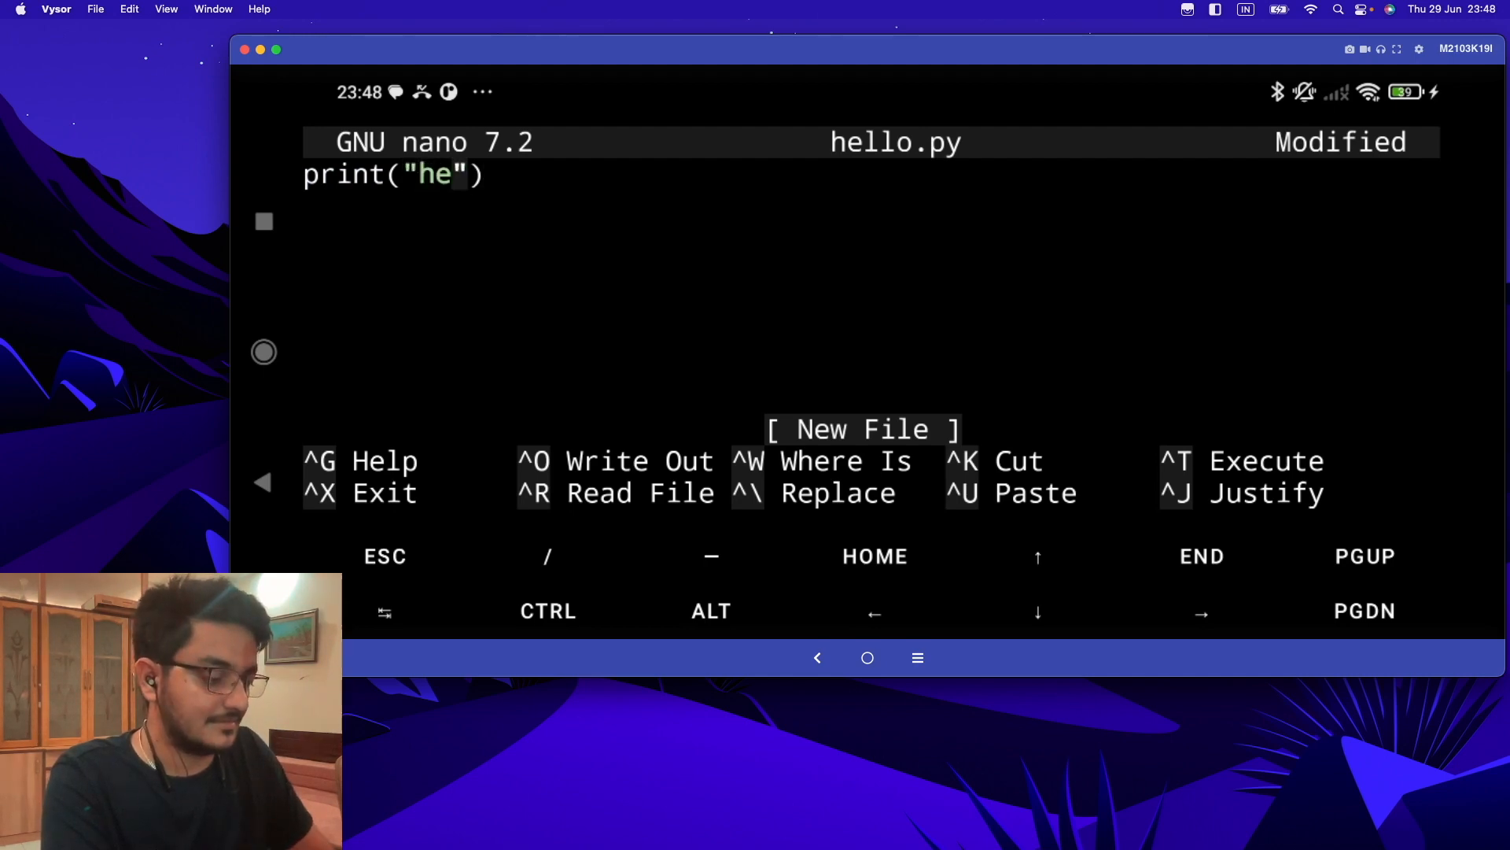
{"action": "type", "text": "llo world"}
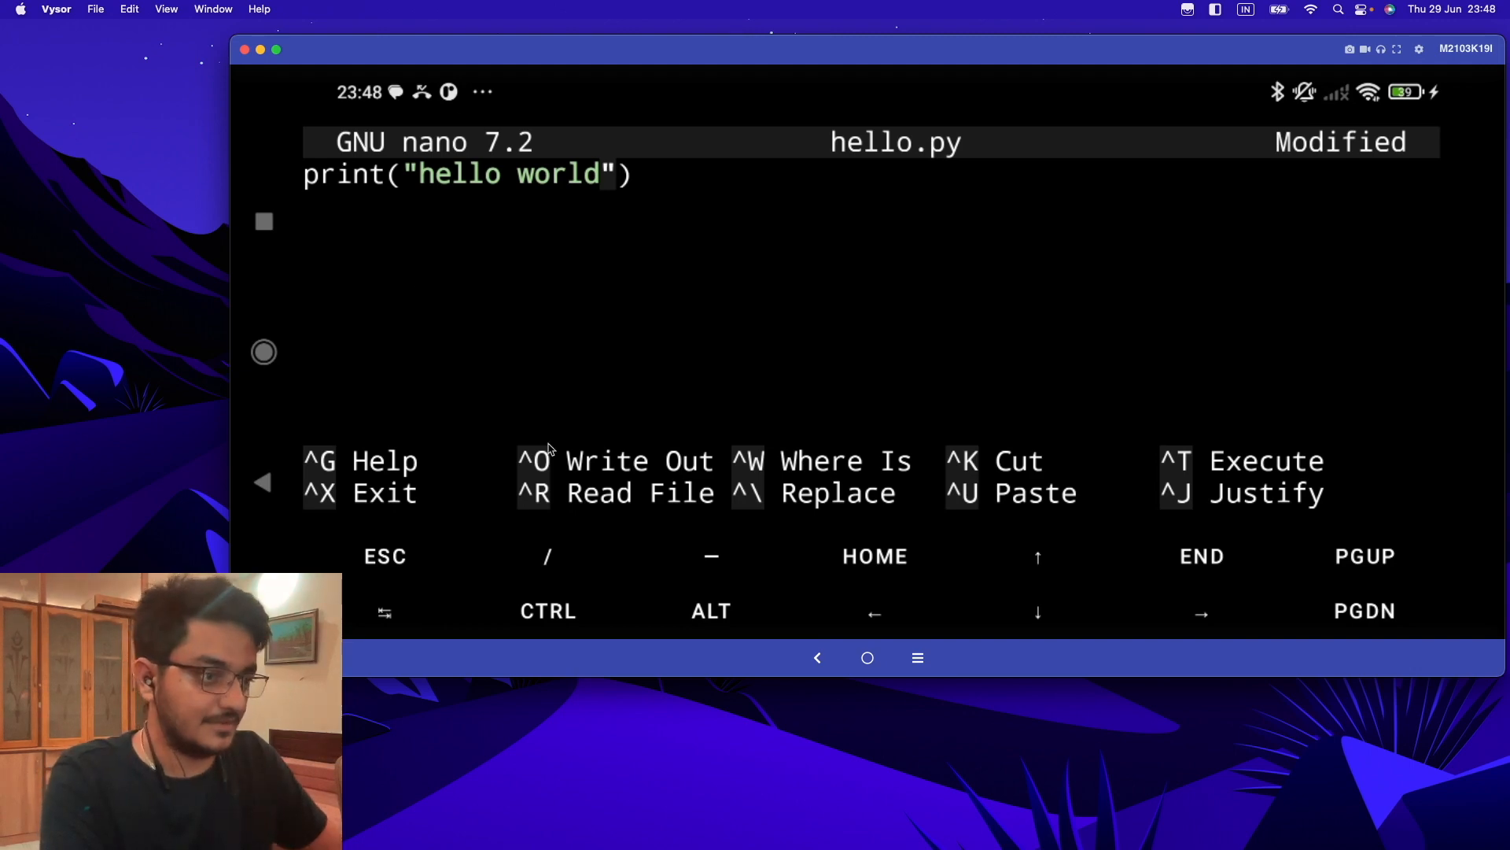
{"action": "left_click", "coordinate": [548, 612]}
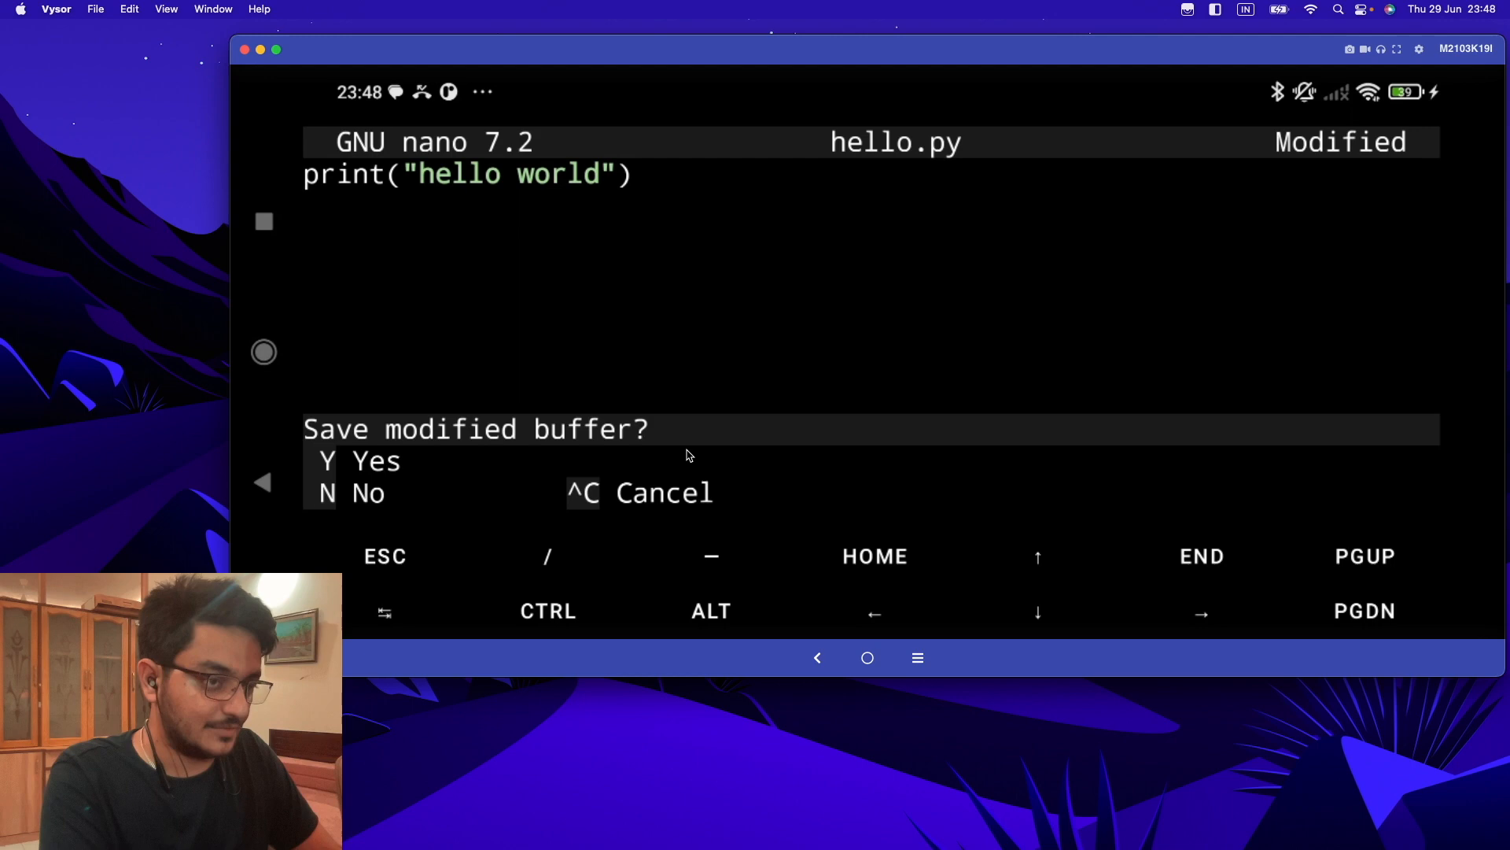
{"action": "key", "text": "y"}
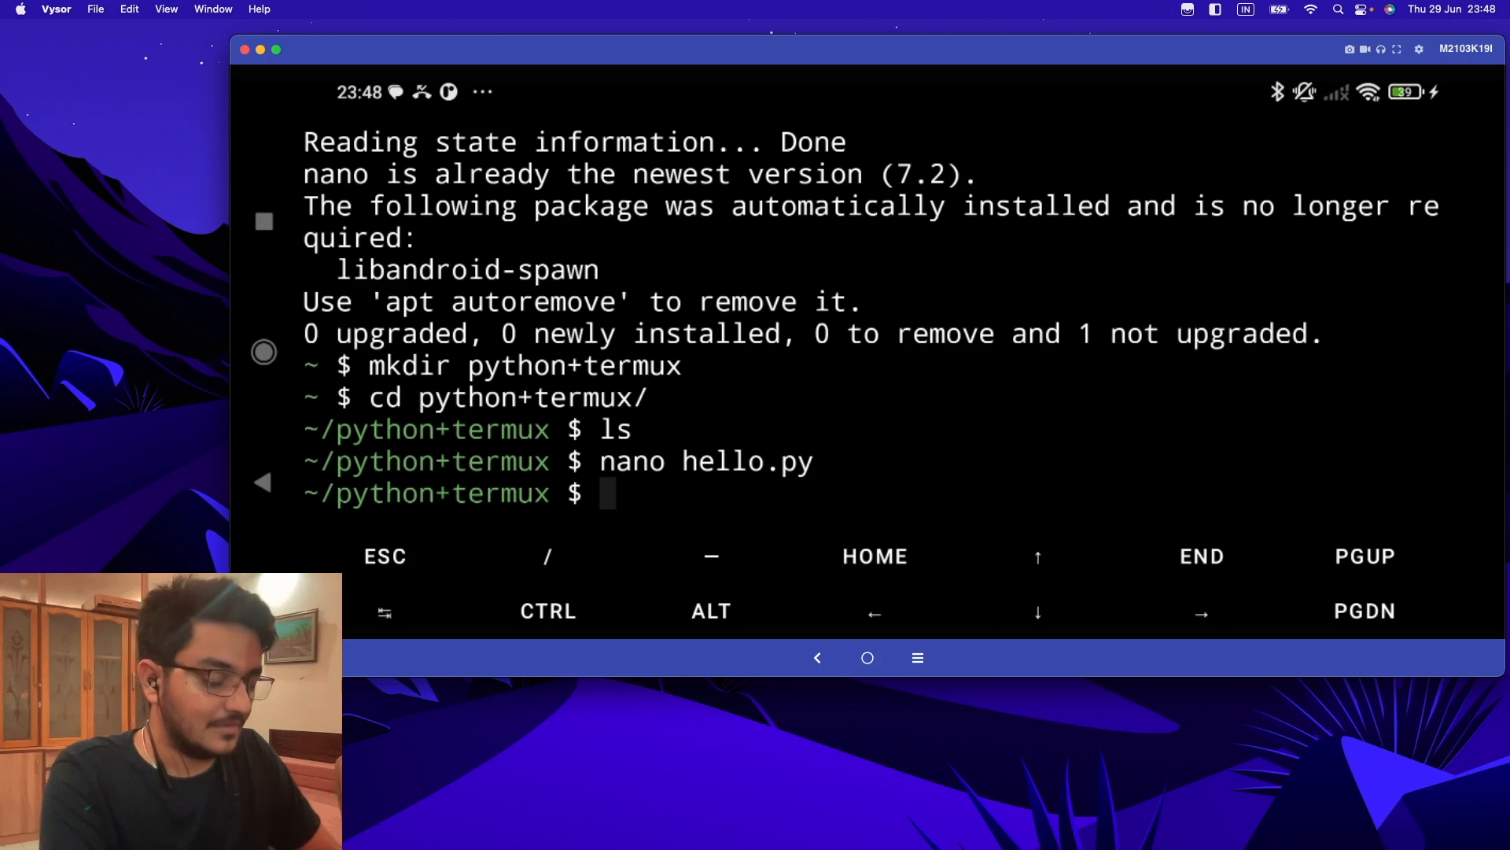
- List the folder, run python hello.py to print hello world, and open sum.py in nano
{"action": "type", "text": "ls"}
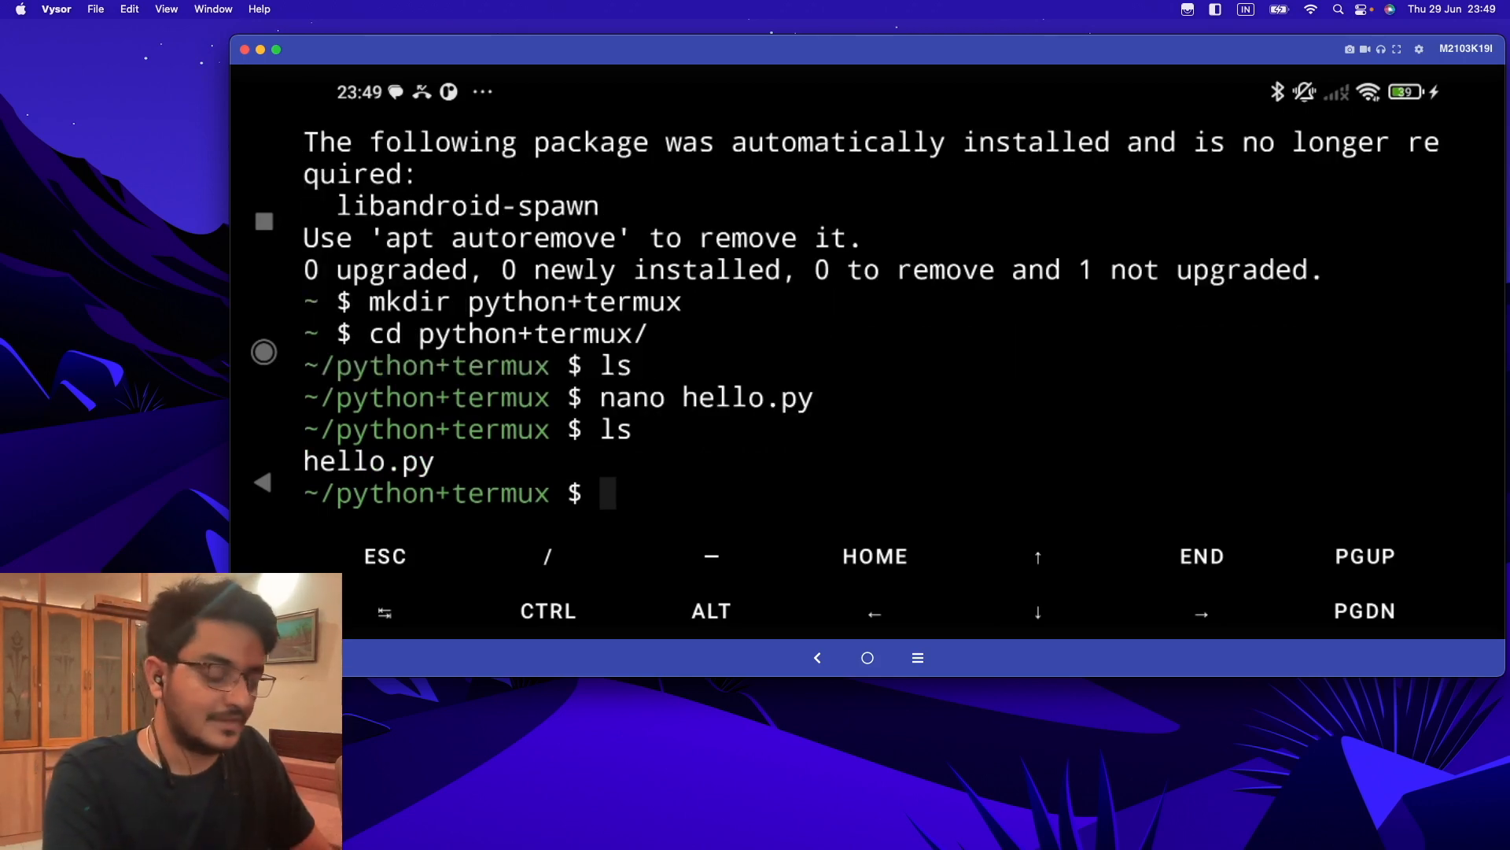
{"action": "type", "text": "put"}
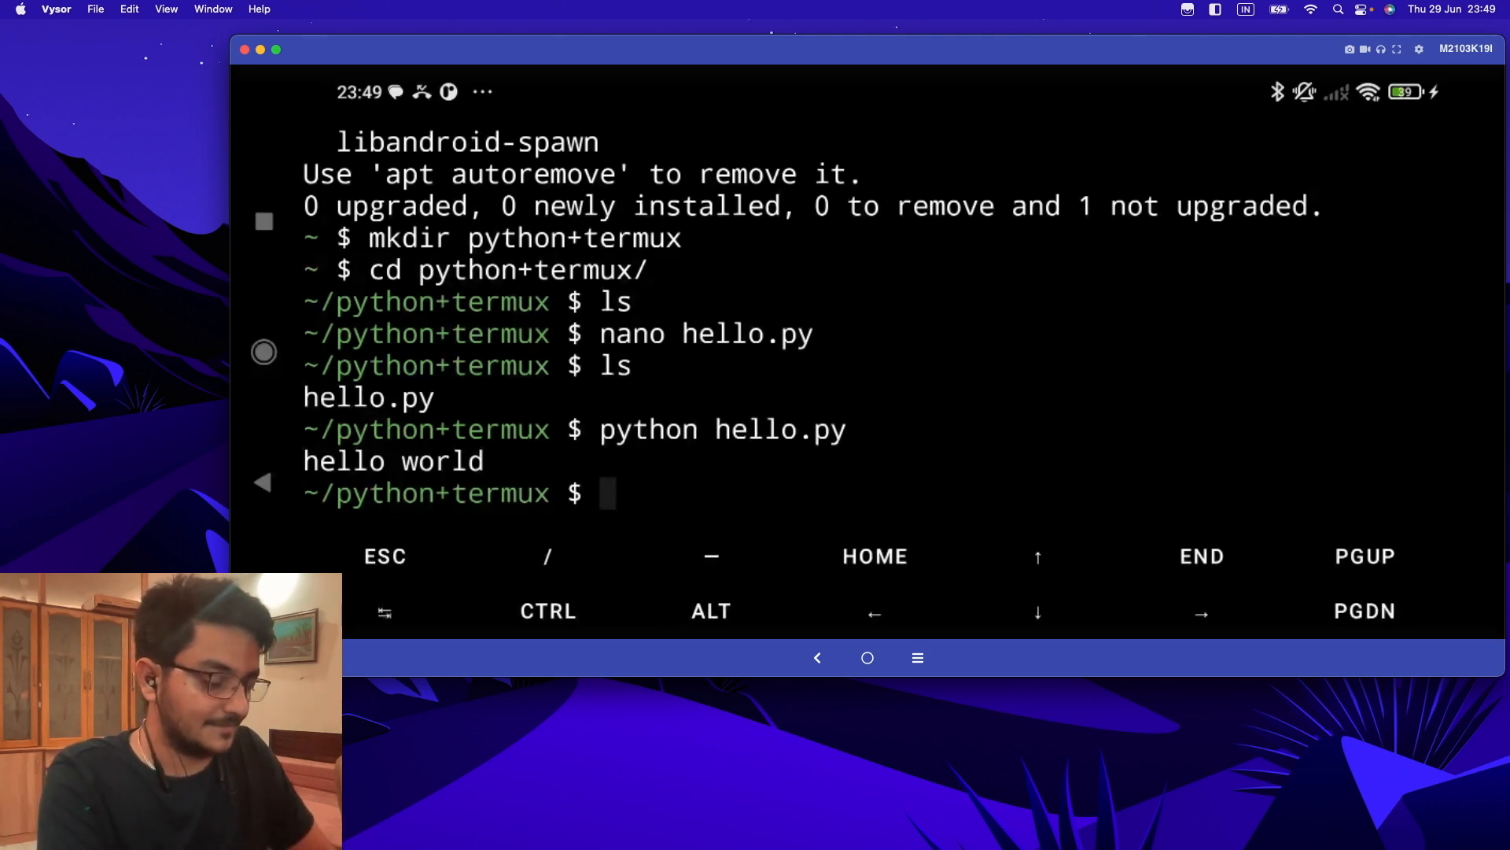
{"action": "type", "text": "nano sun"}
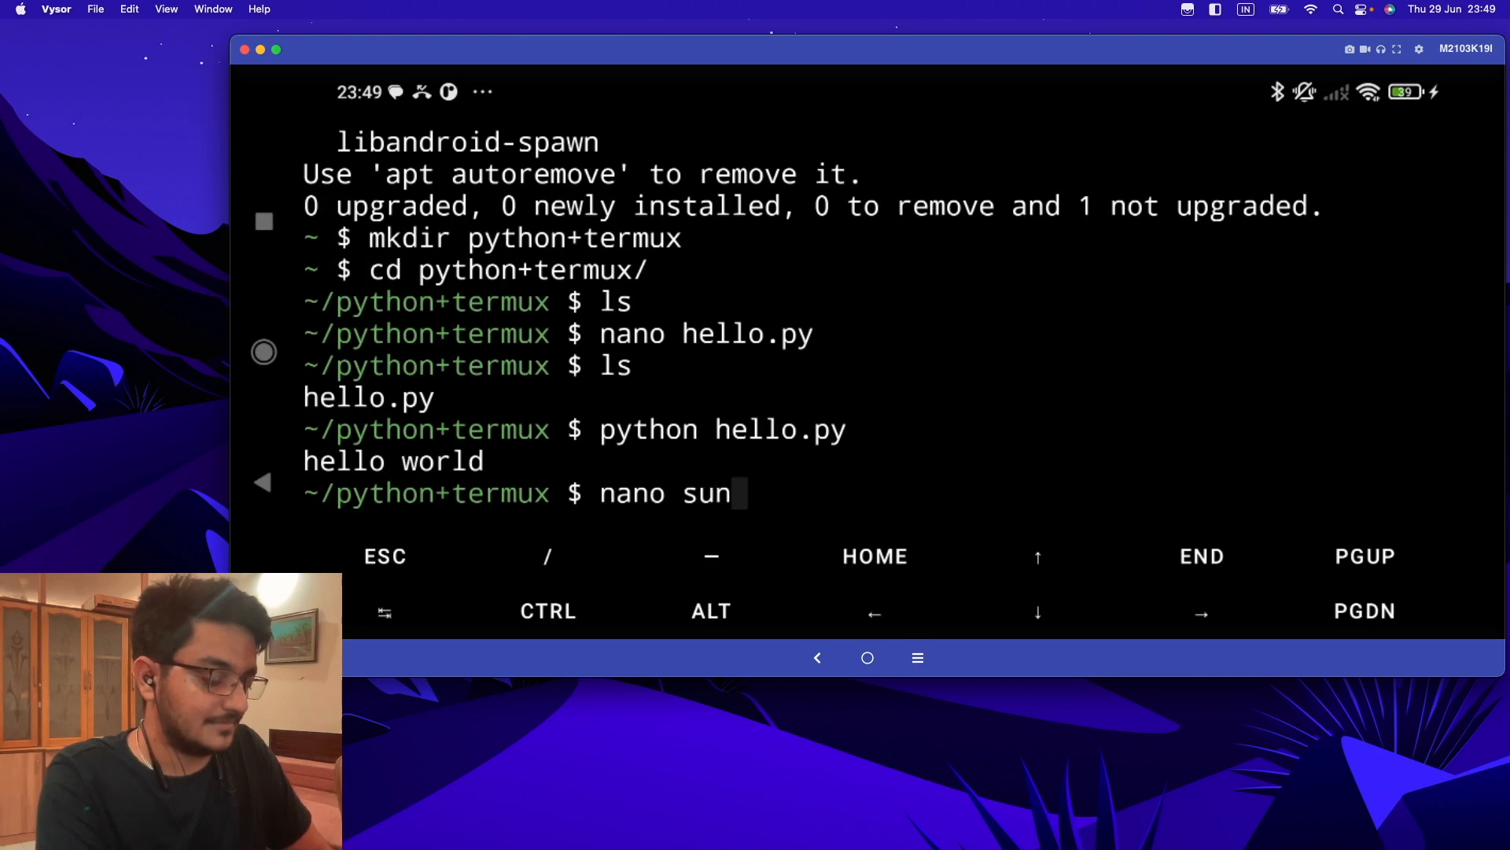
{"action": "type", "text": "m.py"}
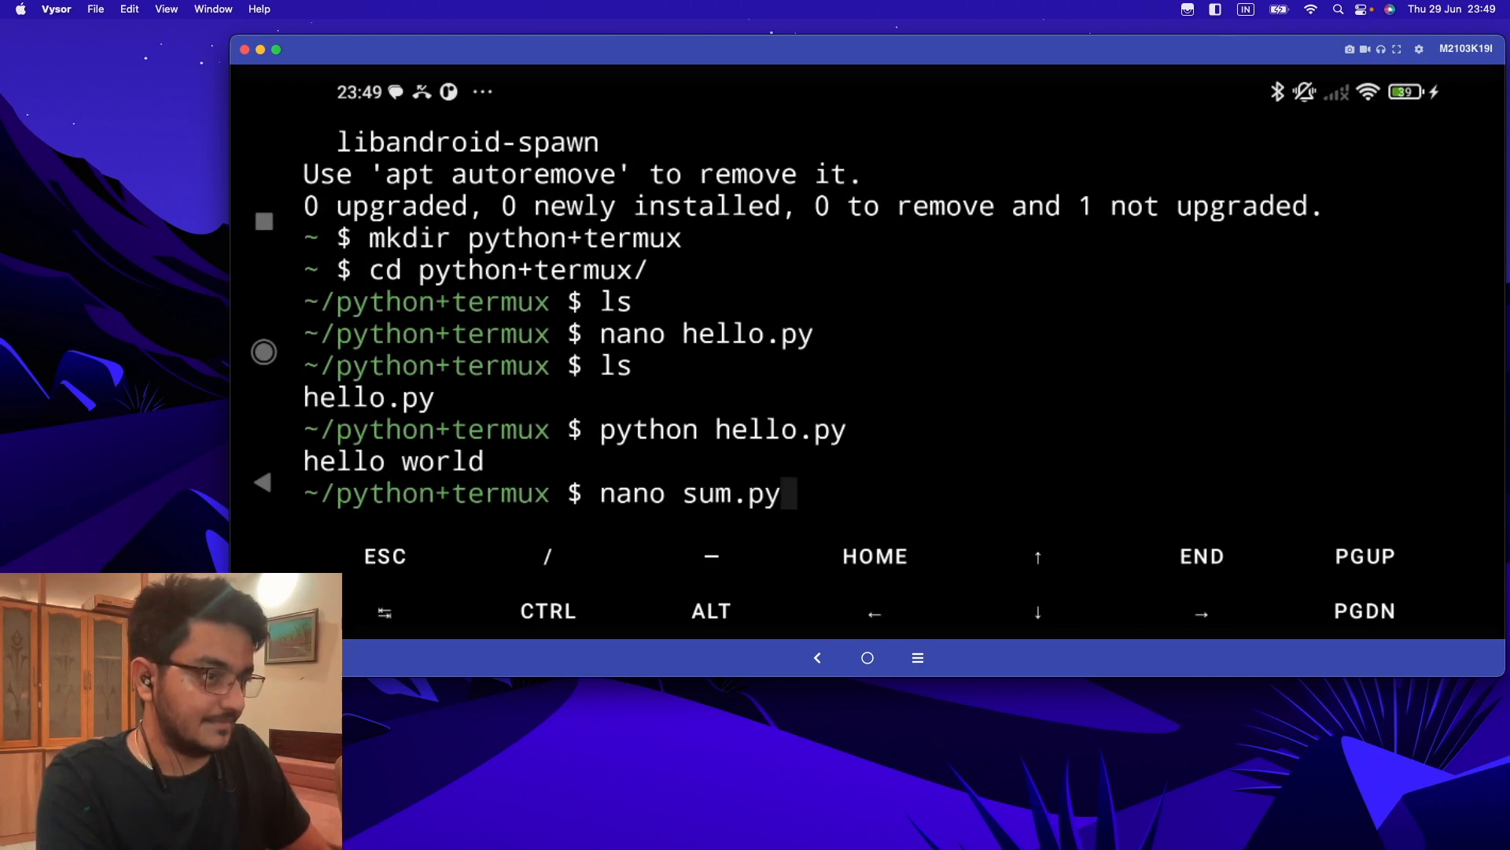
{"action": "key", "text": "Enter"}
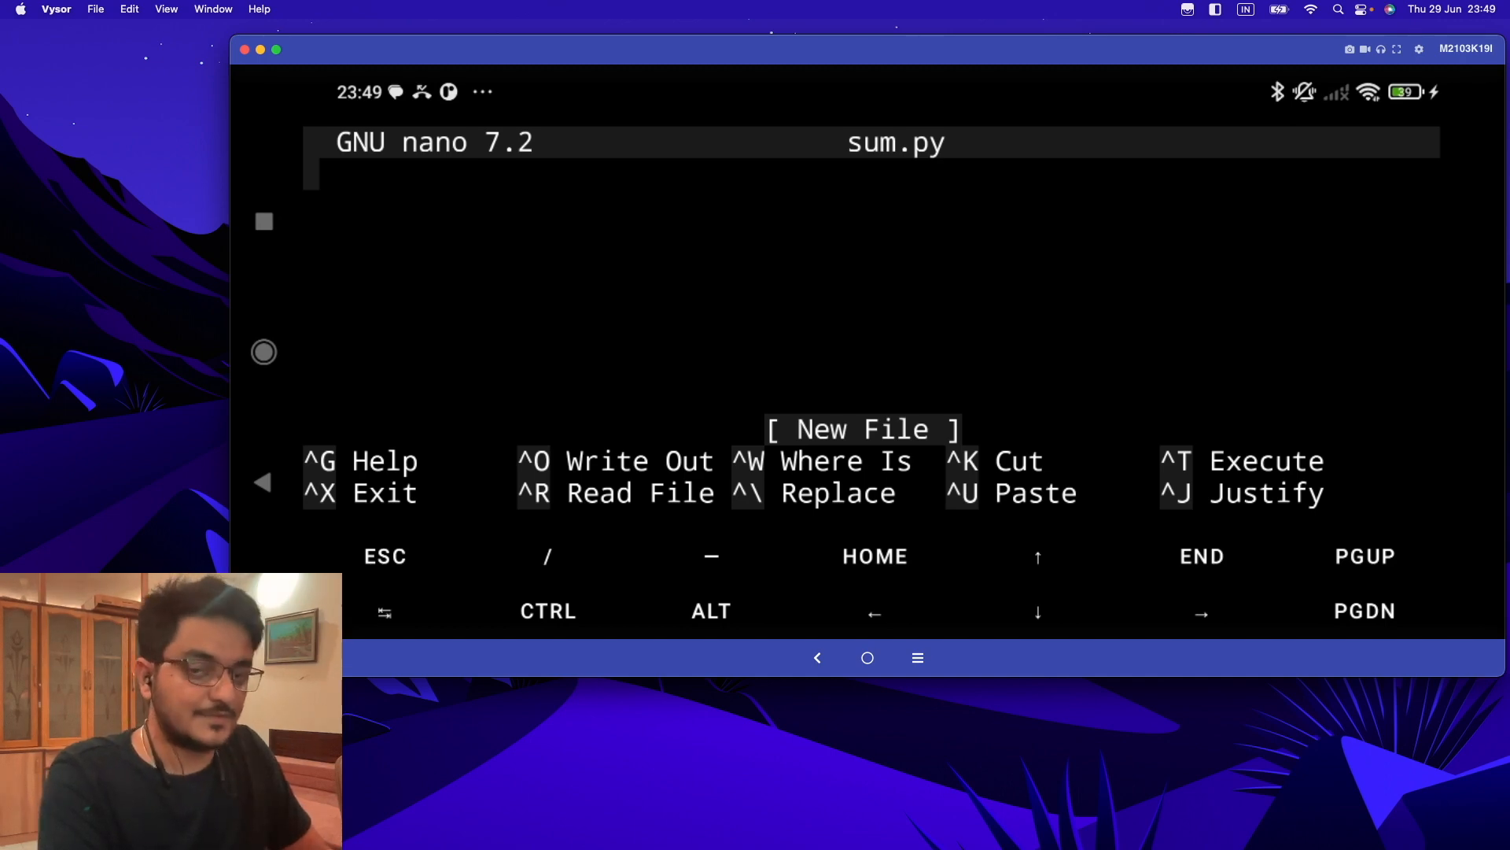
- Write the a and b lines reading integers with prompts "enter first no." and "enter 2nd no."
{"action": "type", "text": "a"}
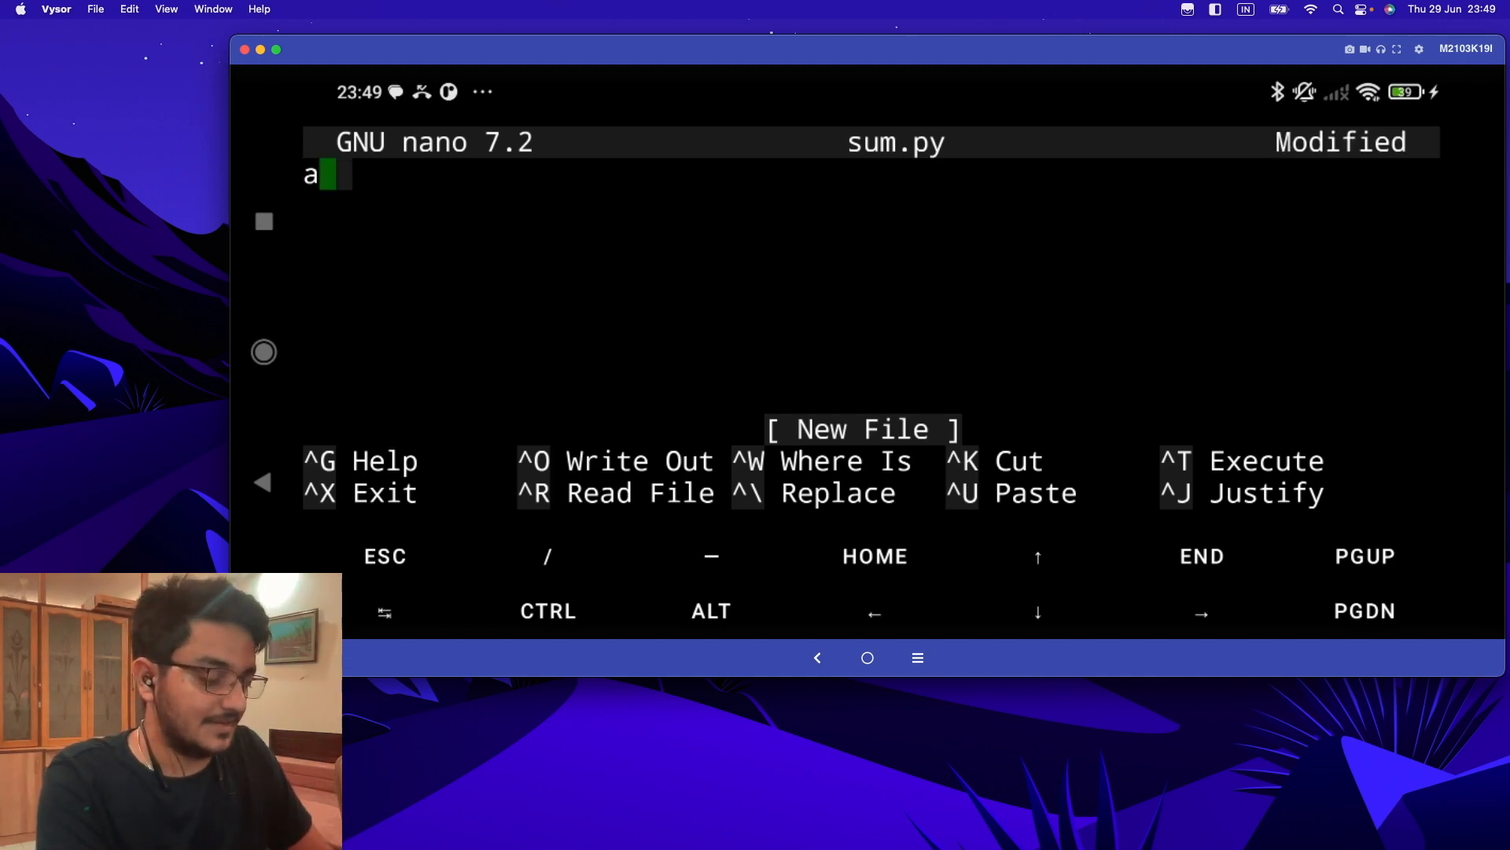
{"action": "type", "text": "= int((i"}
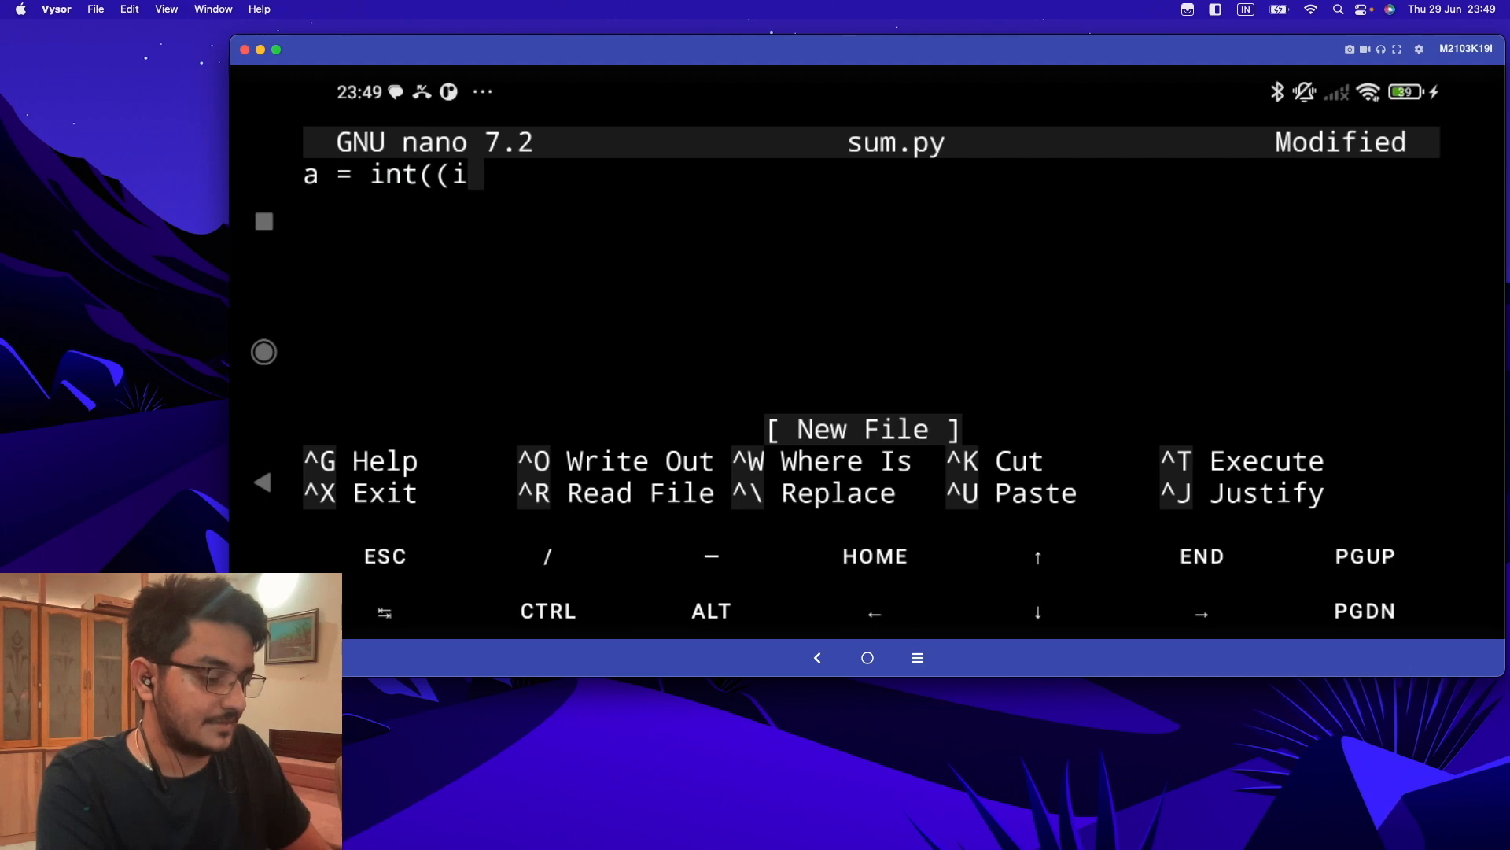
{"action": "type", "text": "nput())"}
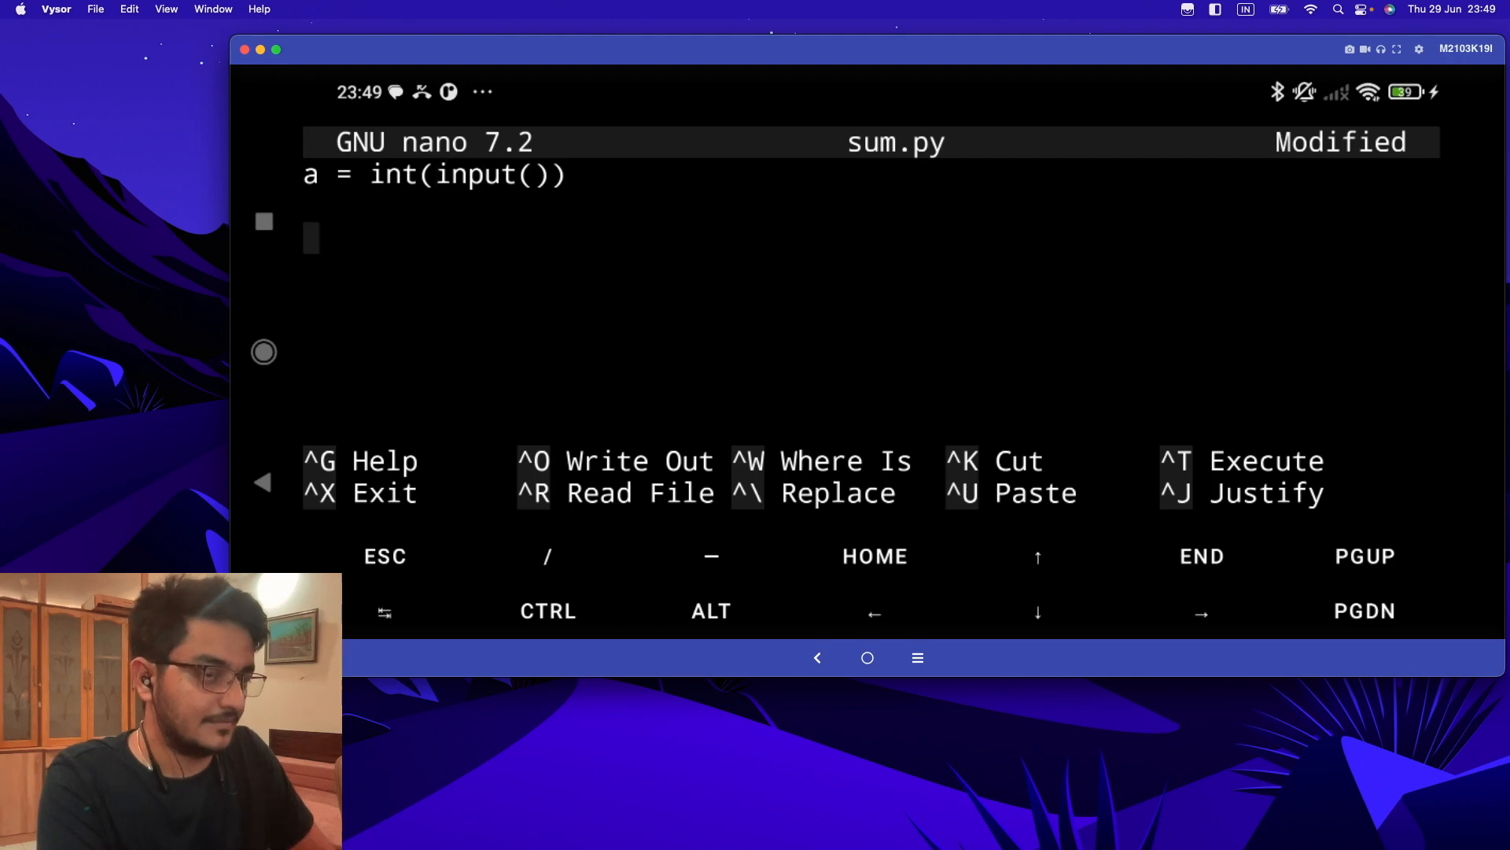
{"action": "type", "text": "b= int()"}
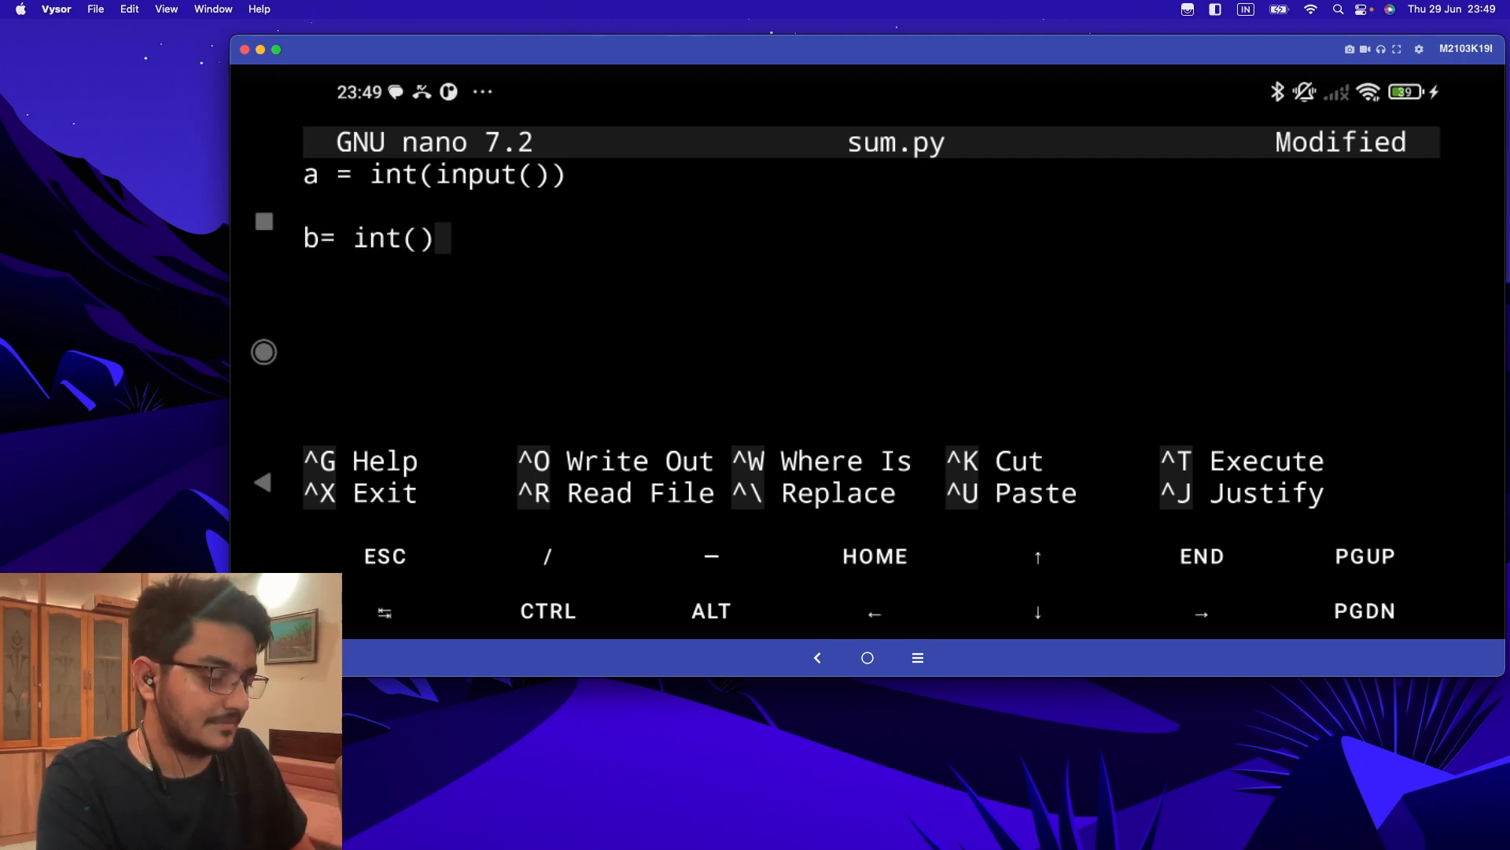
{"action": "type", "text": "input("}
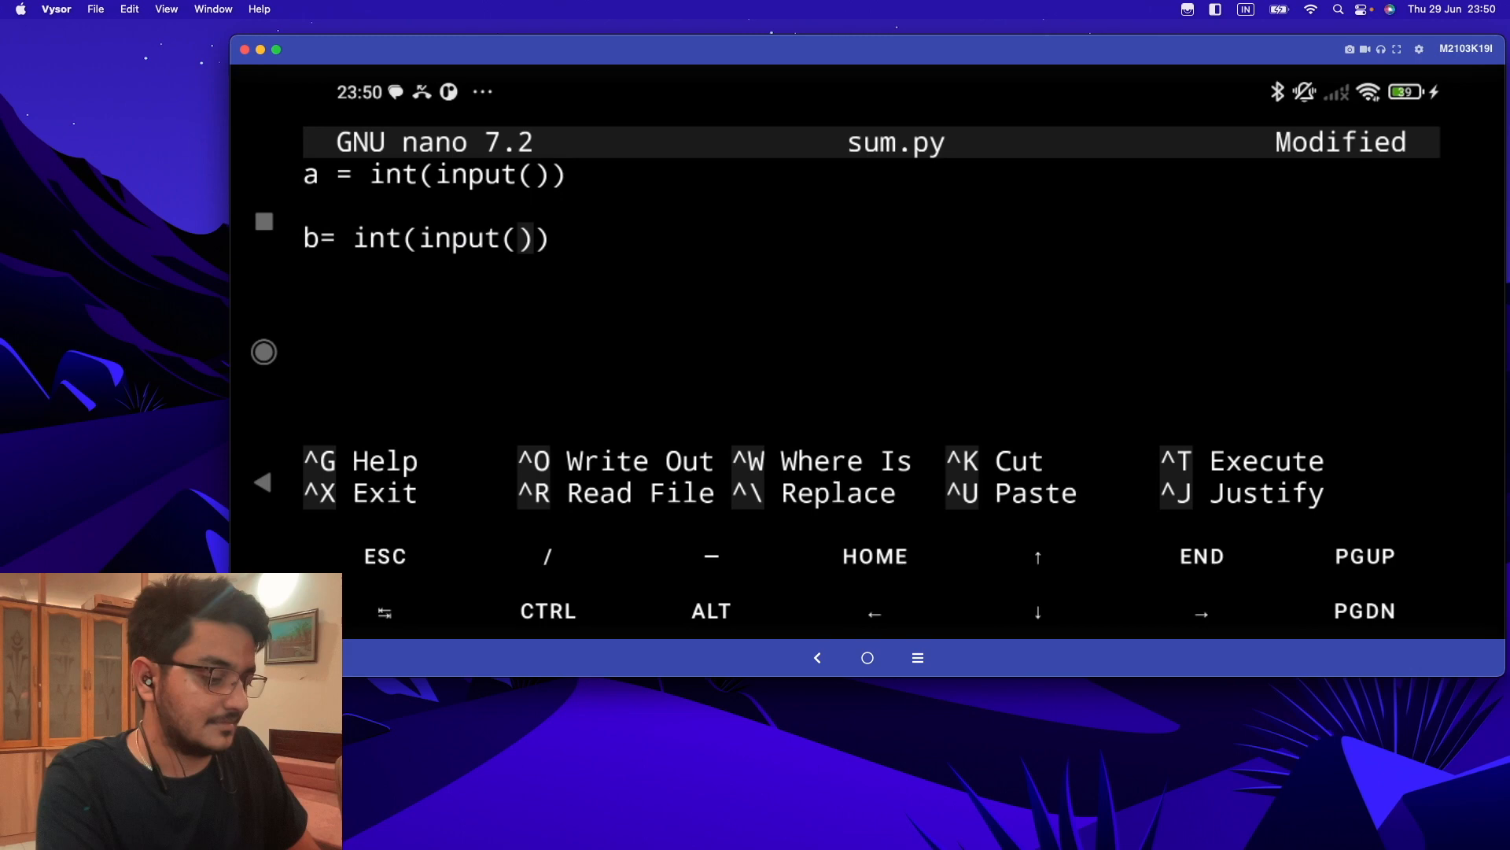
{"action": "type", "text": "\"enter 2\""}
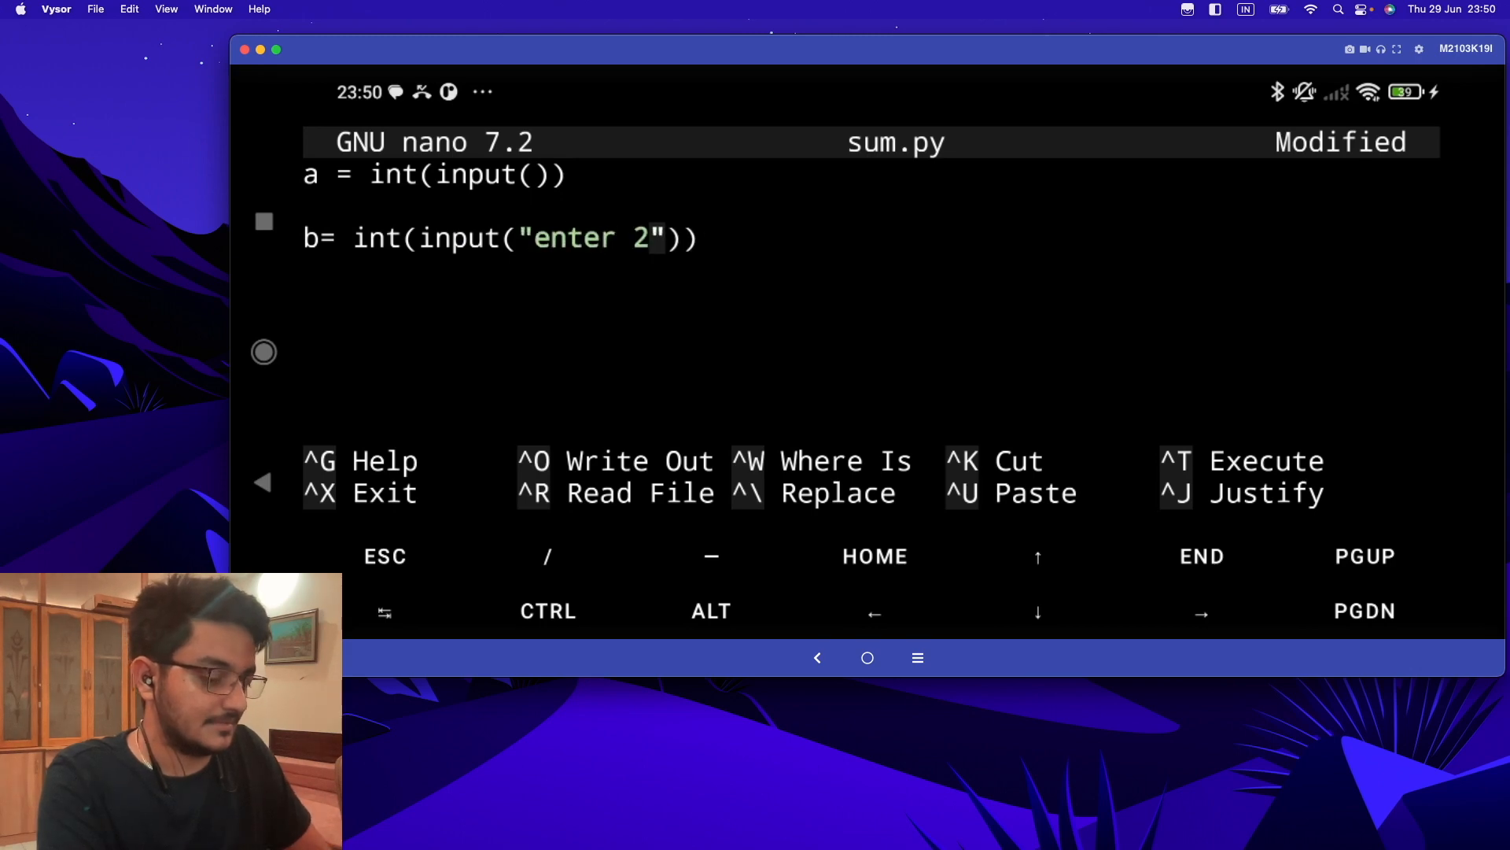
{"action": "type", "text": "nd no."}
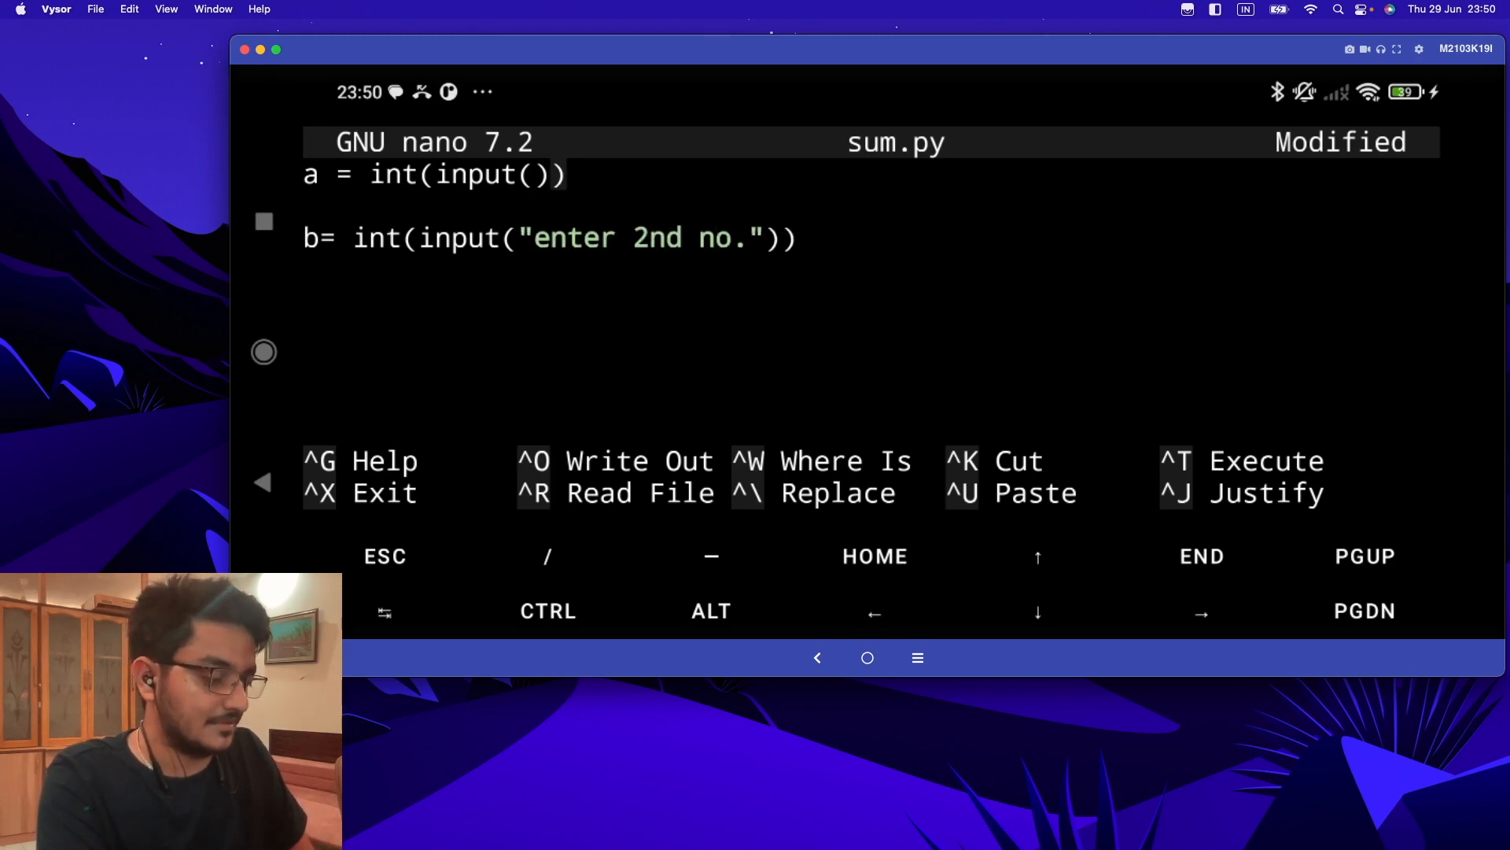
{"action": "type", "text": "\"enter first no.\""}
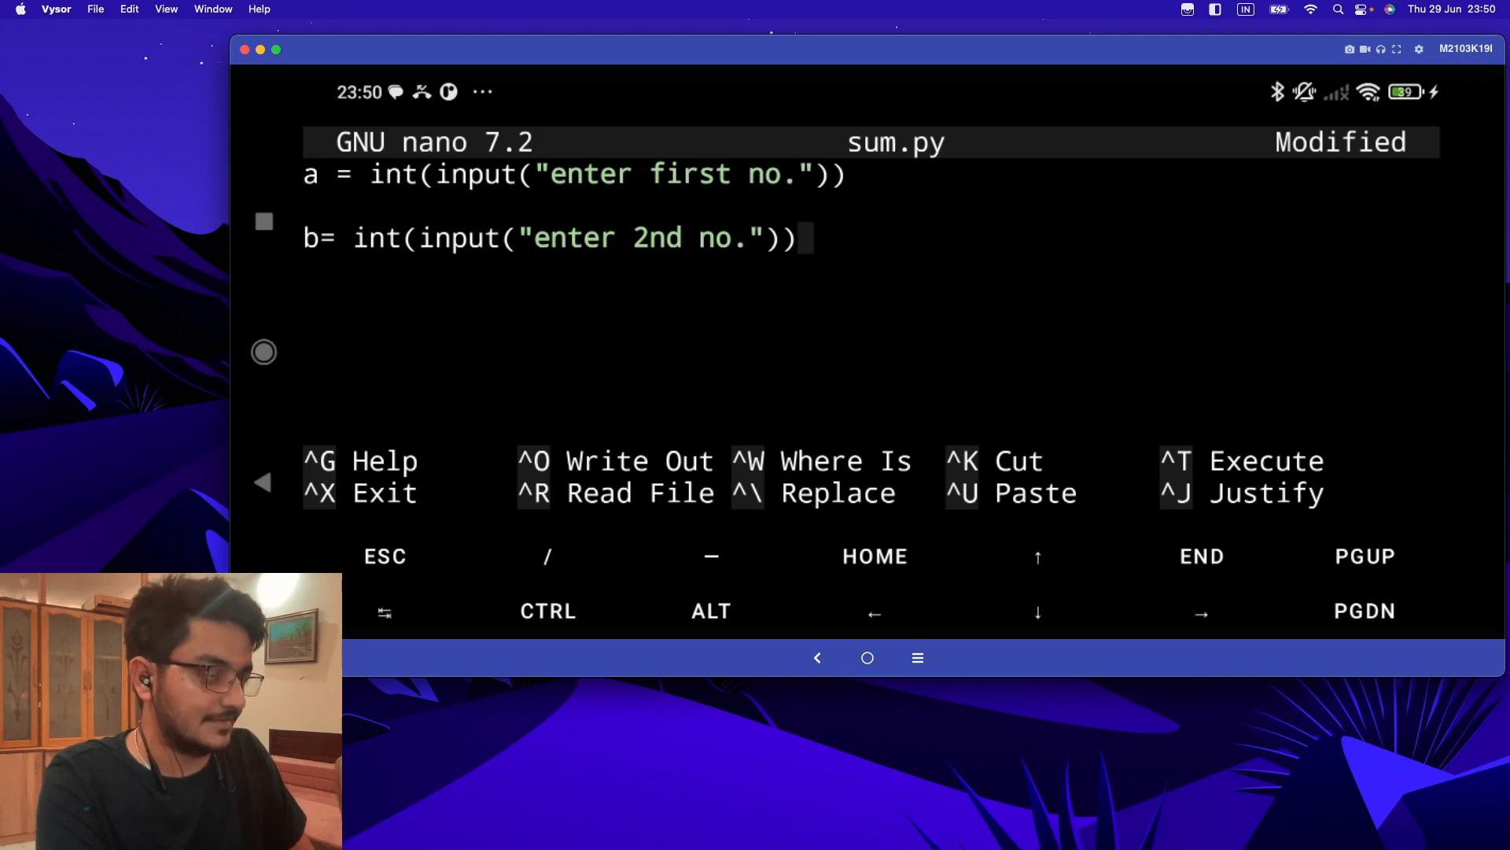
- Add print(a+b) and write the file out as sum.py
{"action": "type", "text": "print"}
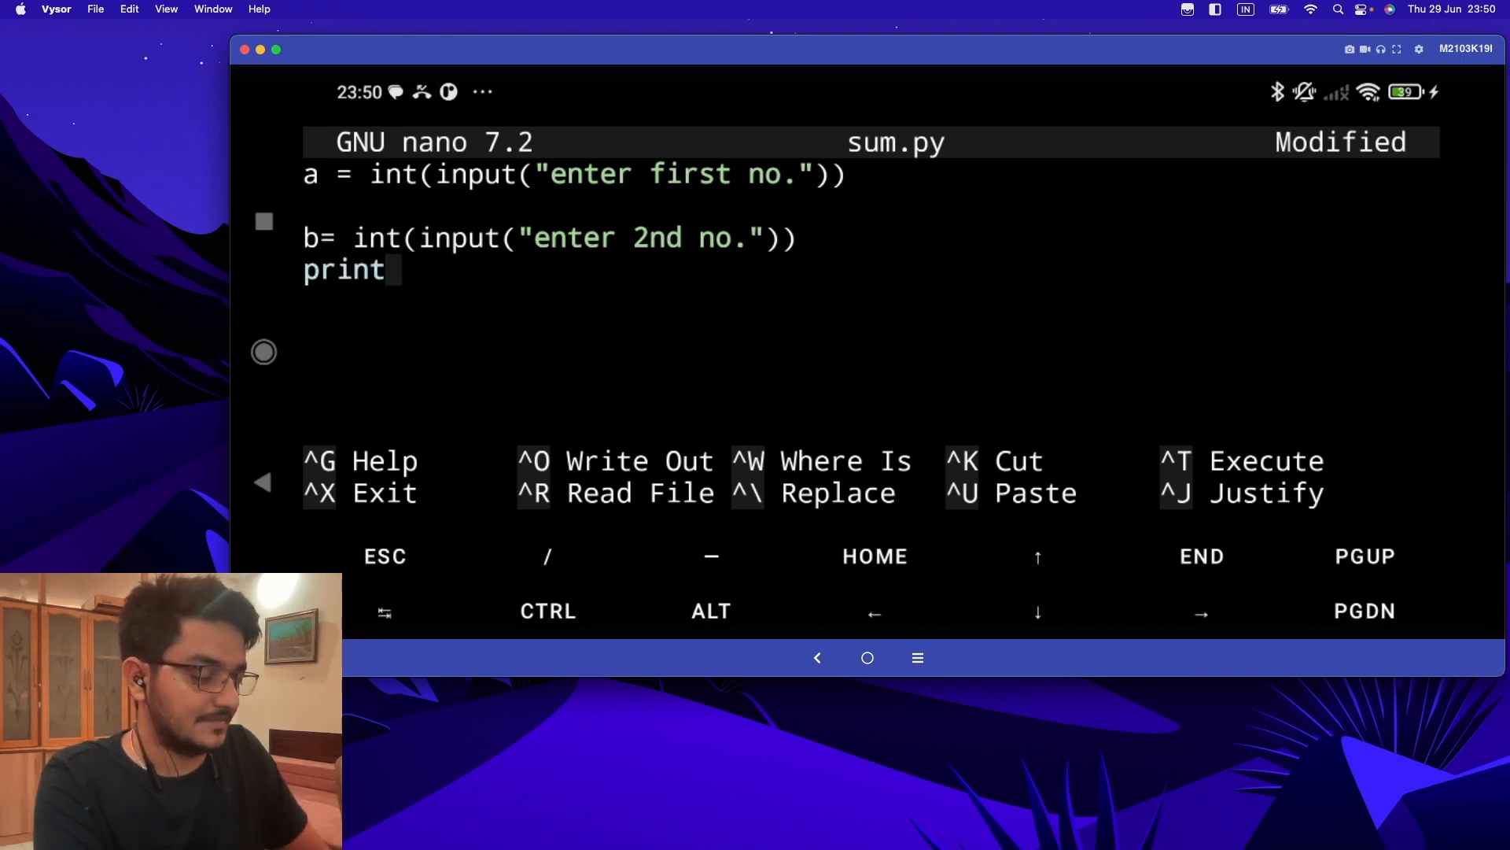
{"action": "type", "text": "(a+b)"}
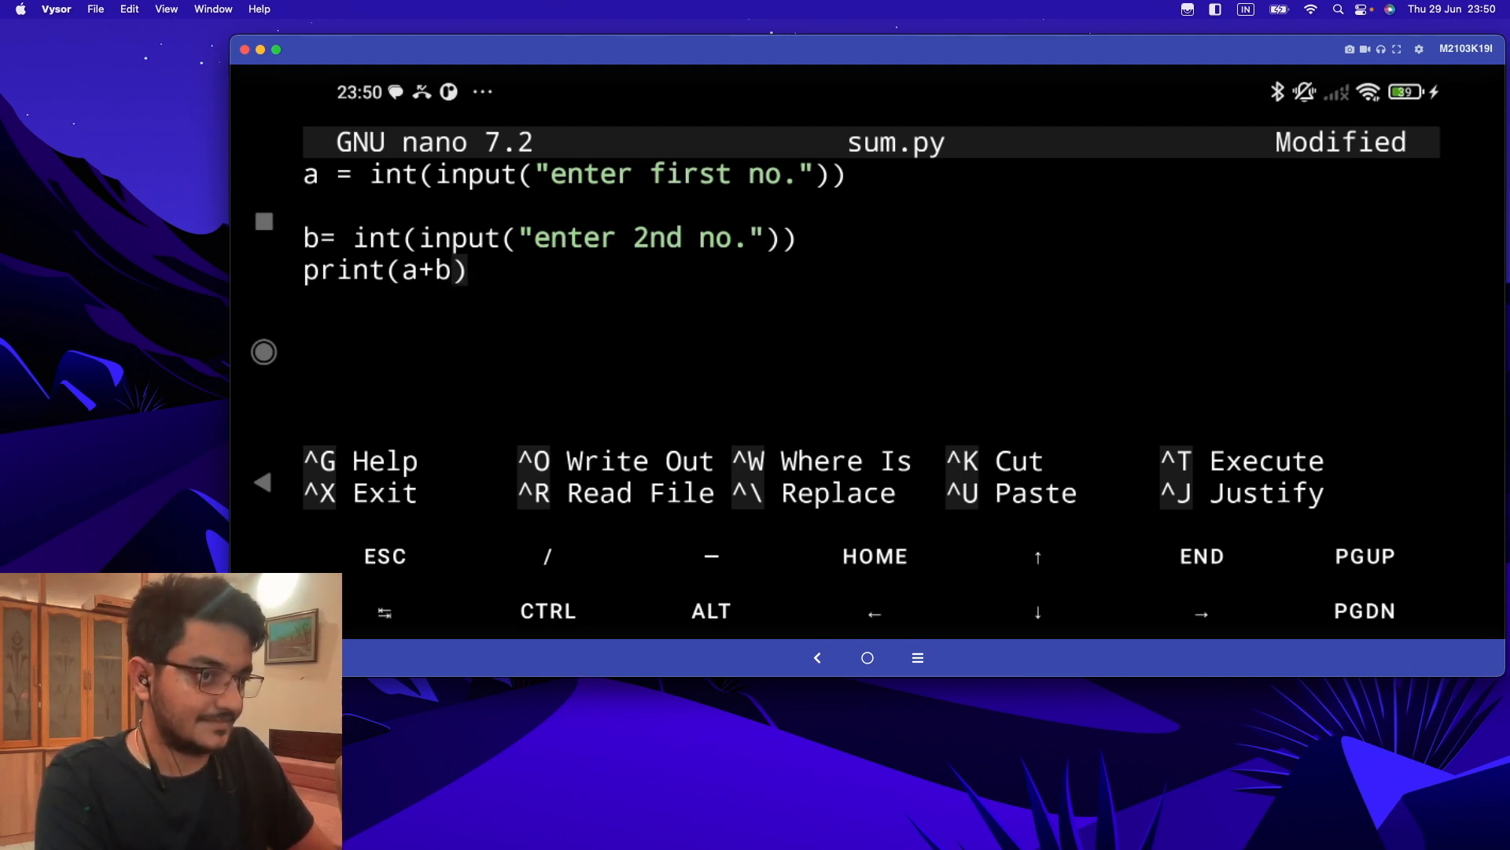
{"action": "key", "text": "ctrl+o"}
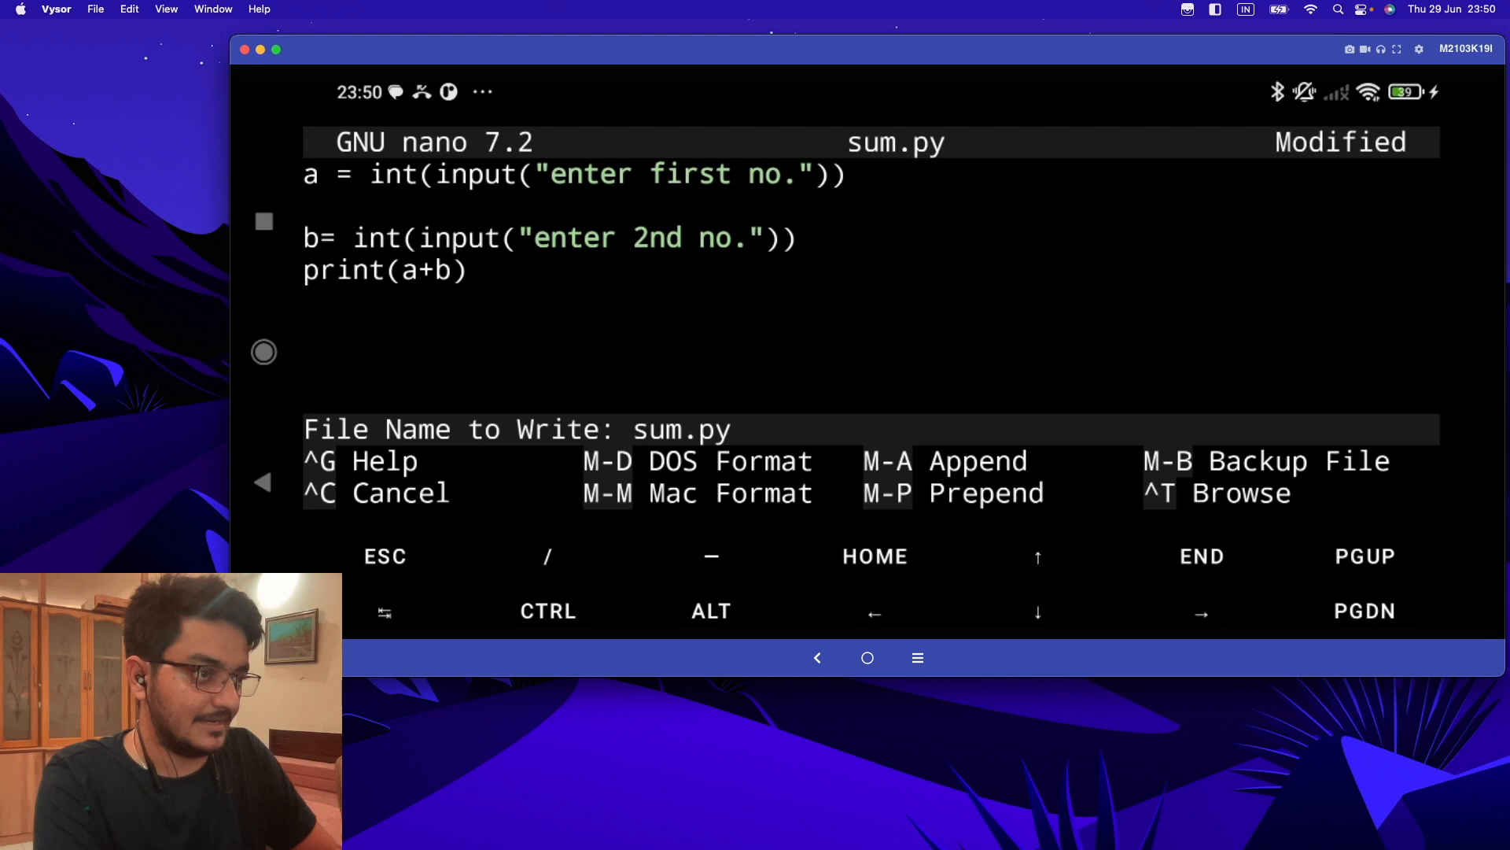
{"action": "key", "text": "Enter"}
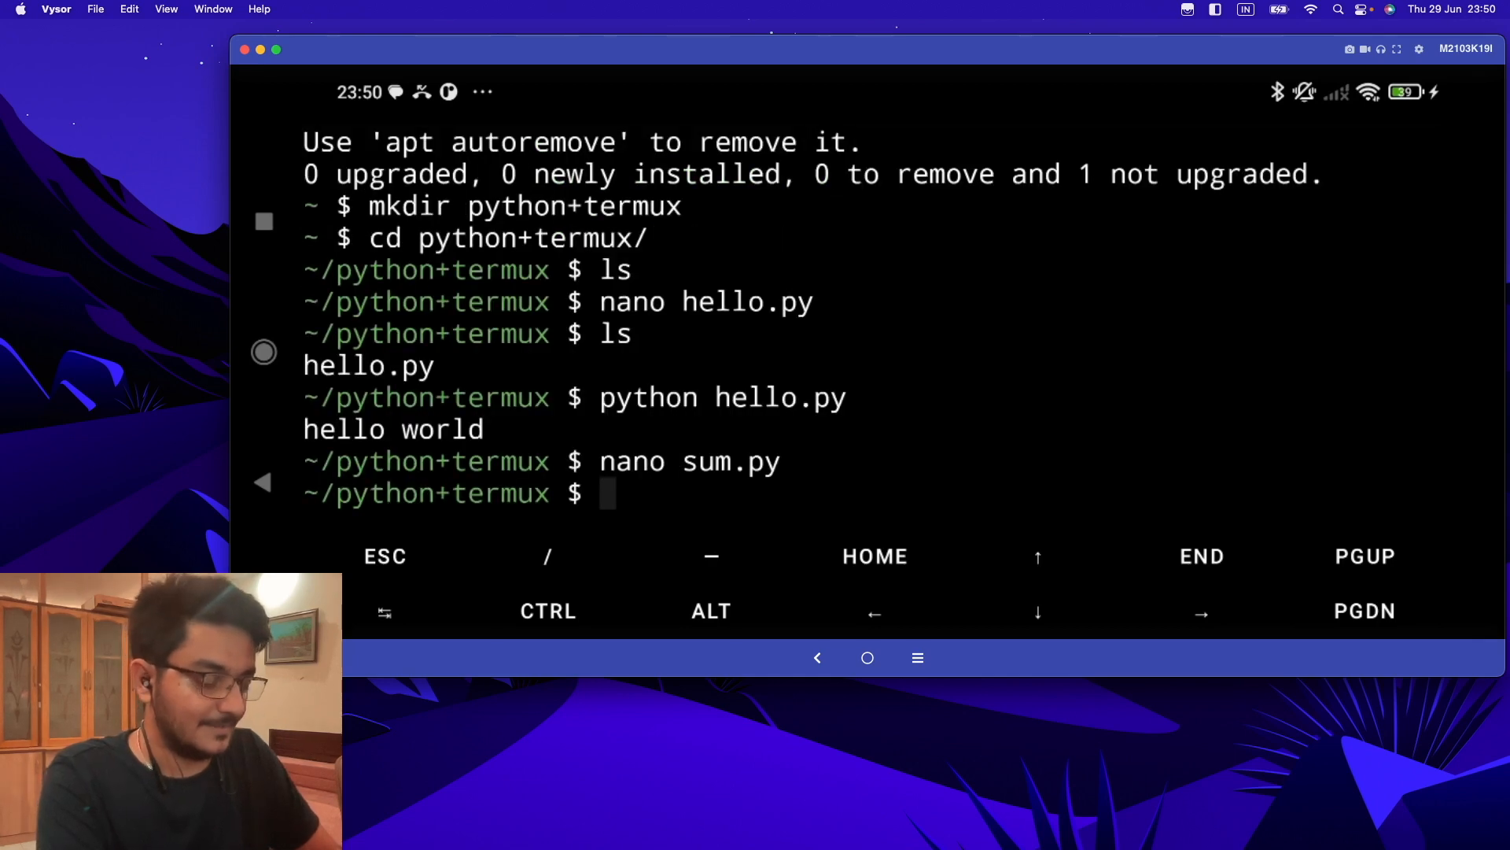
- List hello.py and sum.py, then run python sum.py entering 12 and 33
{"action": "type", "text": "ls"}
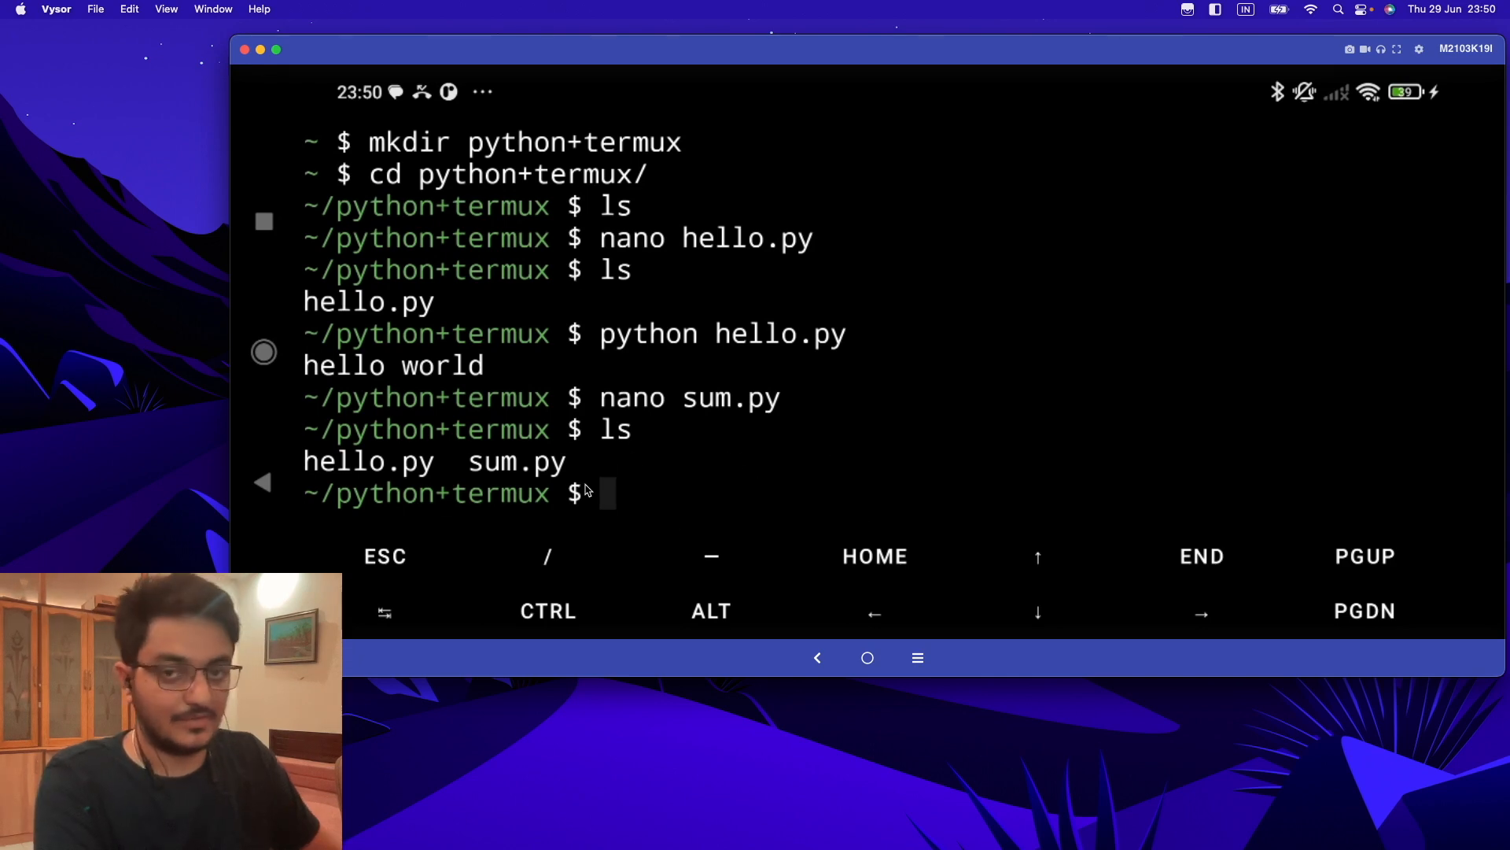
{"action": "type", "text": "py"}
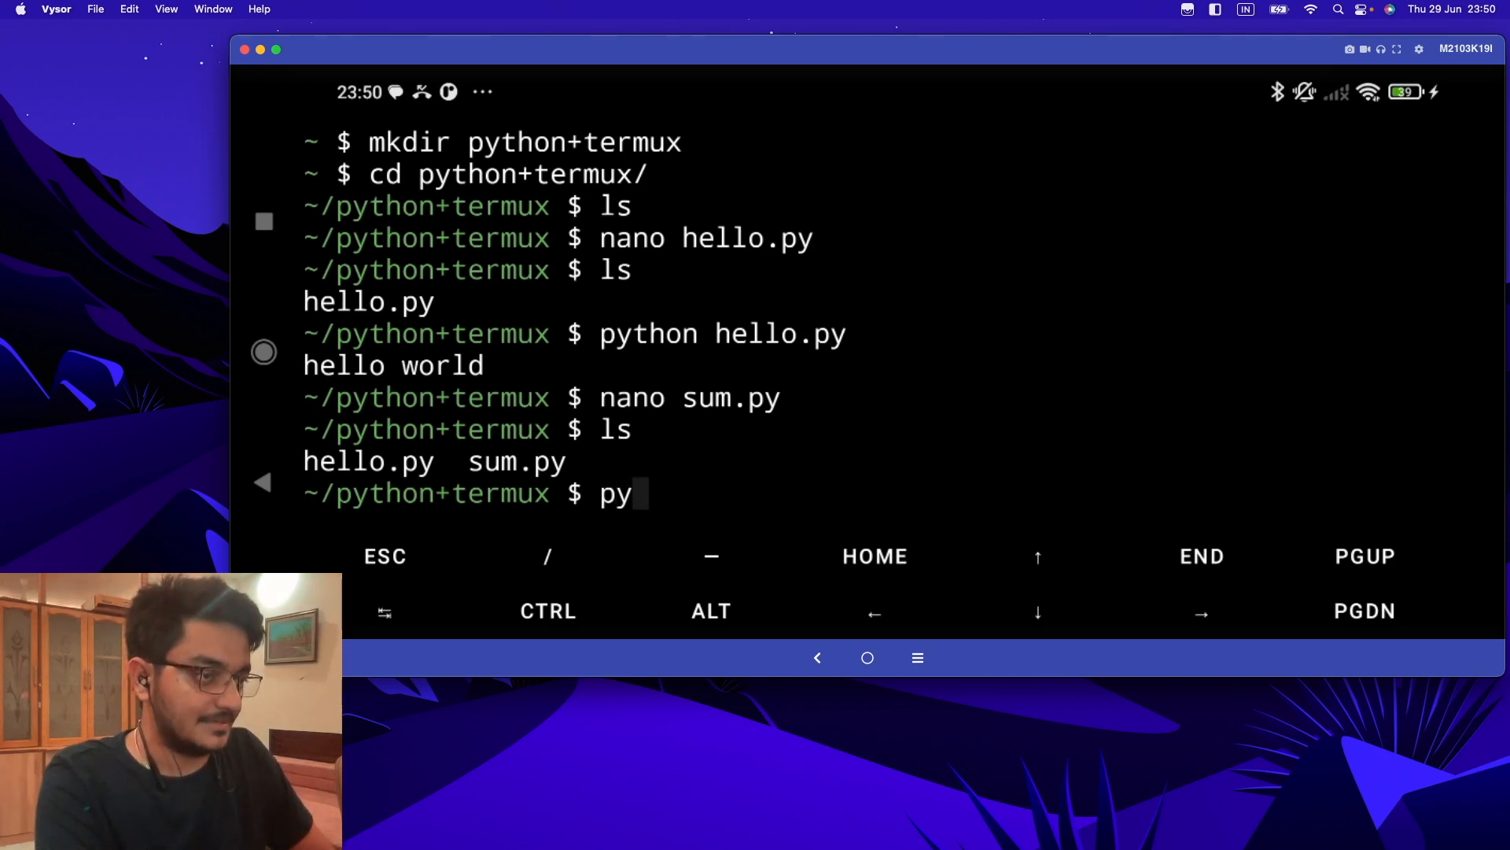
{"action": "type", "text": "thon sum.py"}
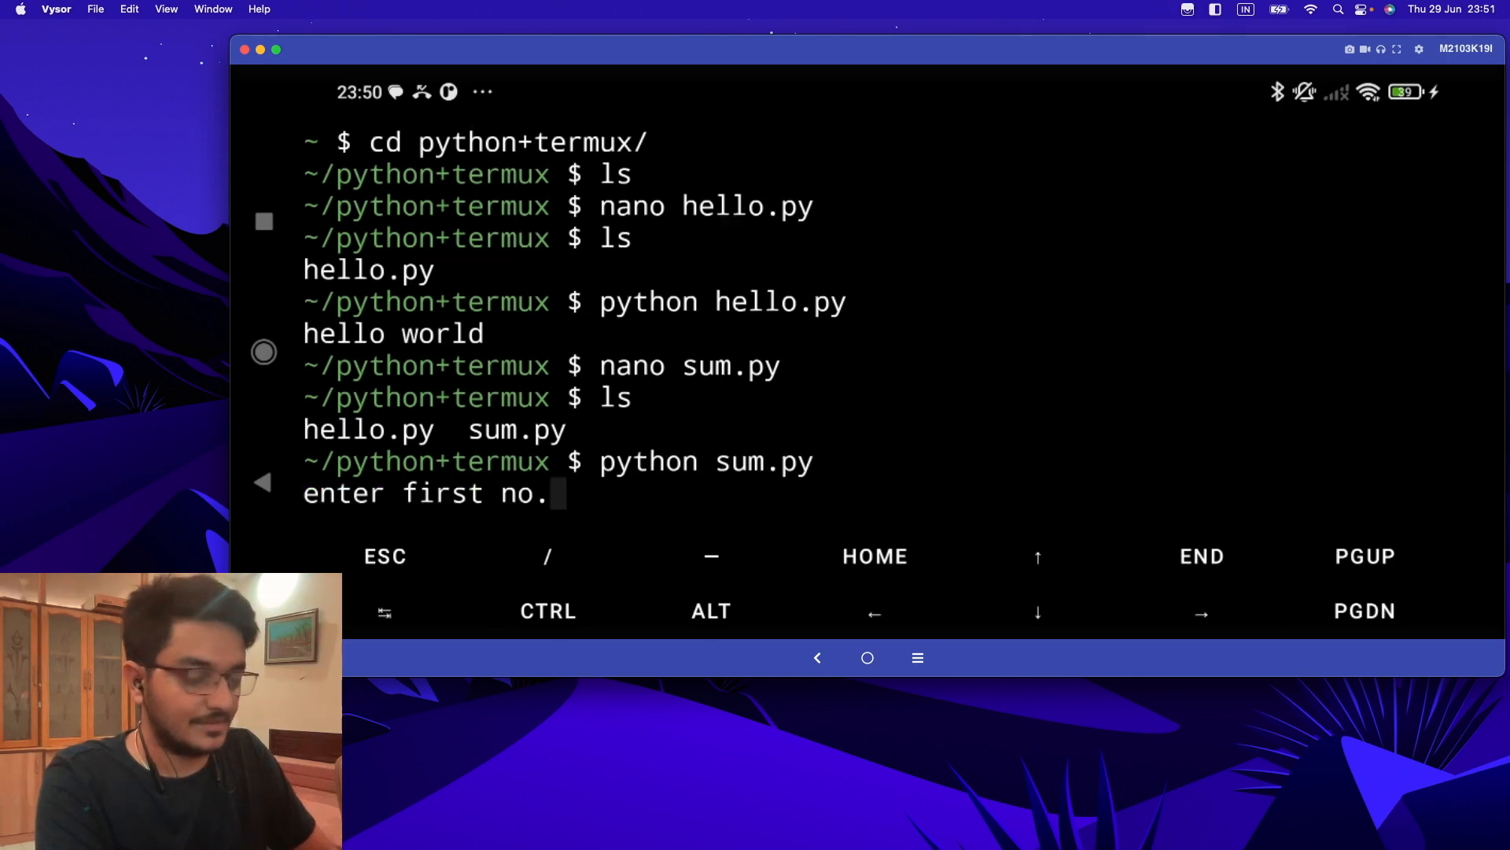
{"action": "type", "text": "12"}
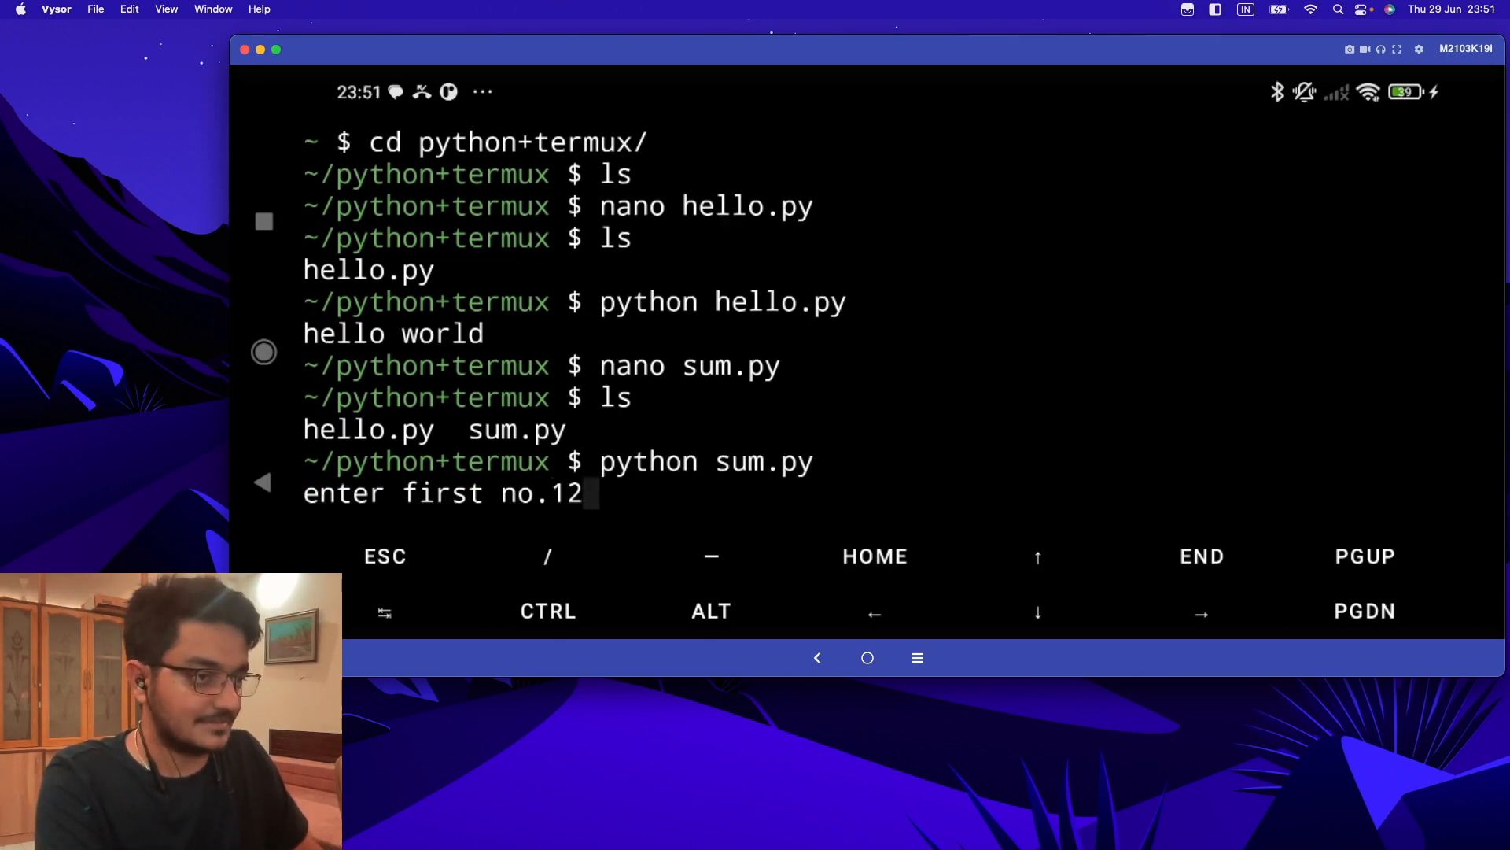
{"action": "type", "text": "33"}
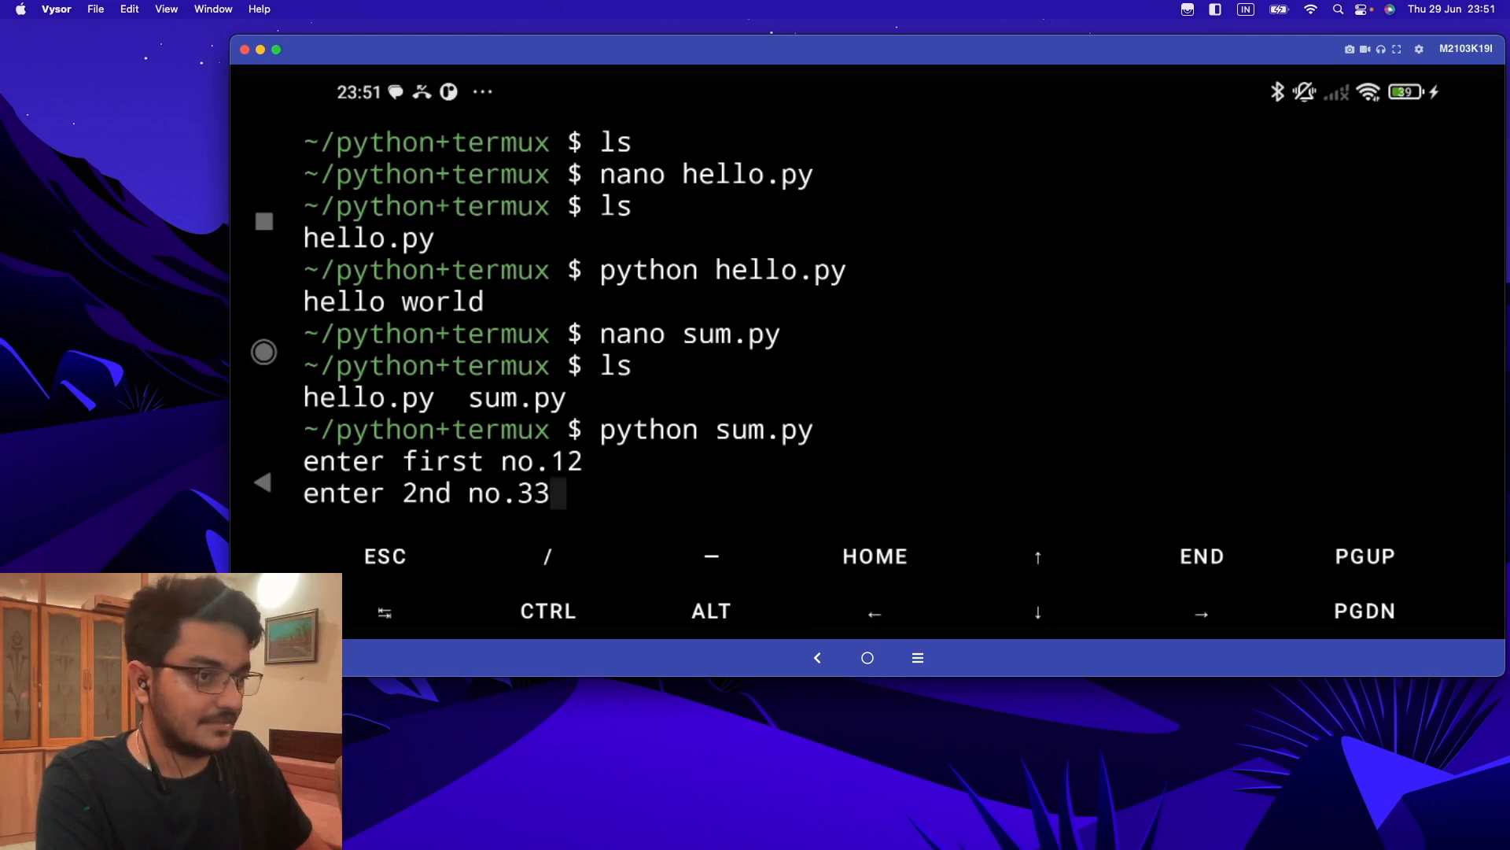